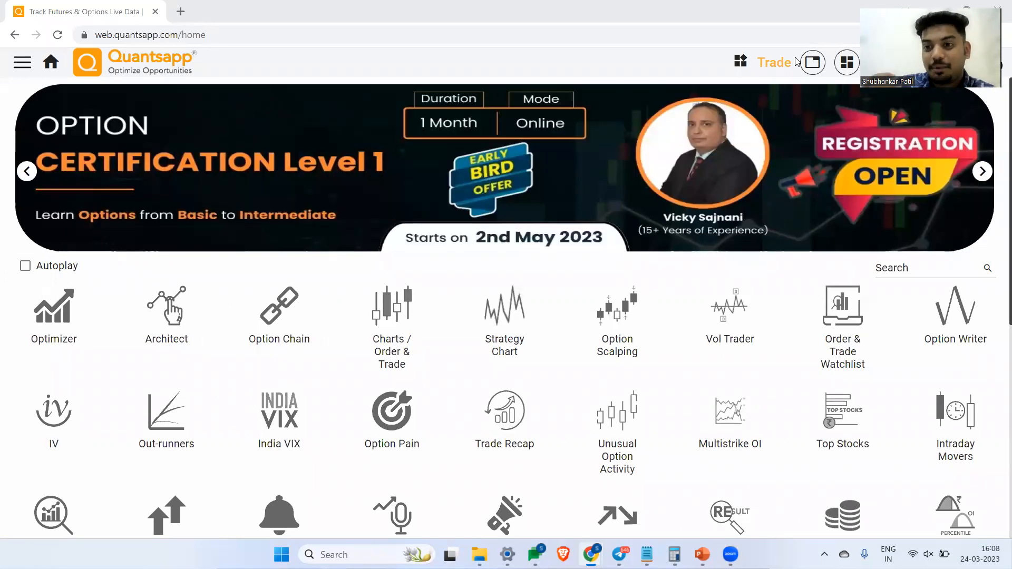
# Browse the Quantsapp home dashboard before moving to a blank Notepad note.
pyautogui.click(981, 171)
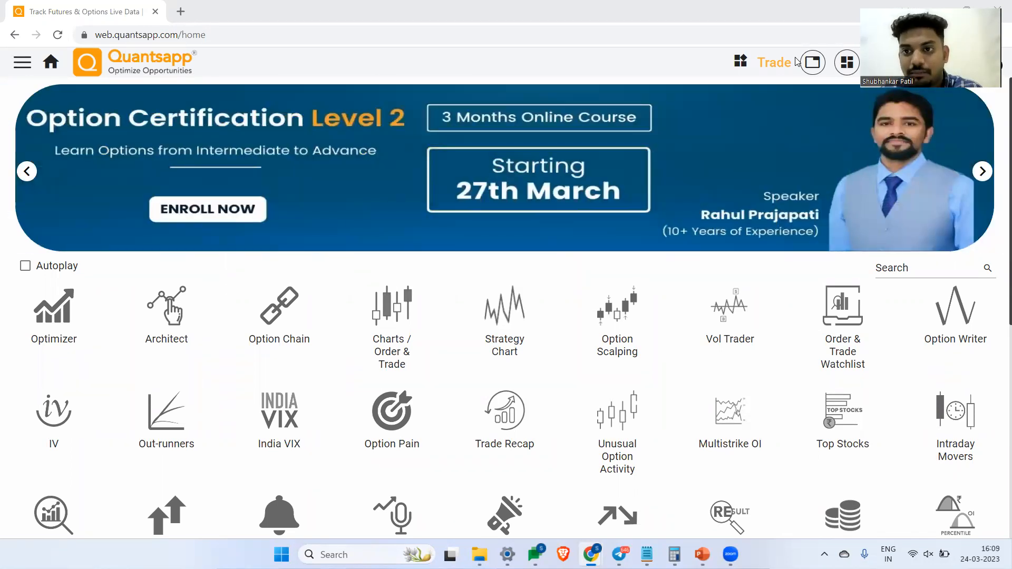
pyautogui.click(982, 170)
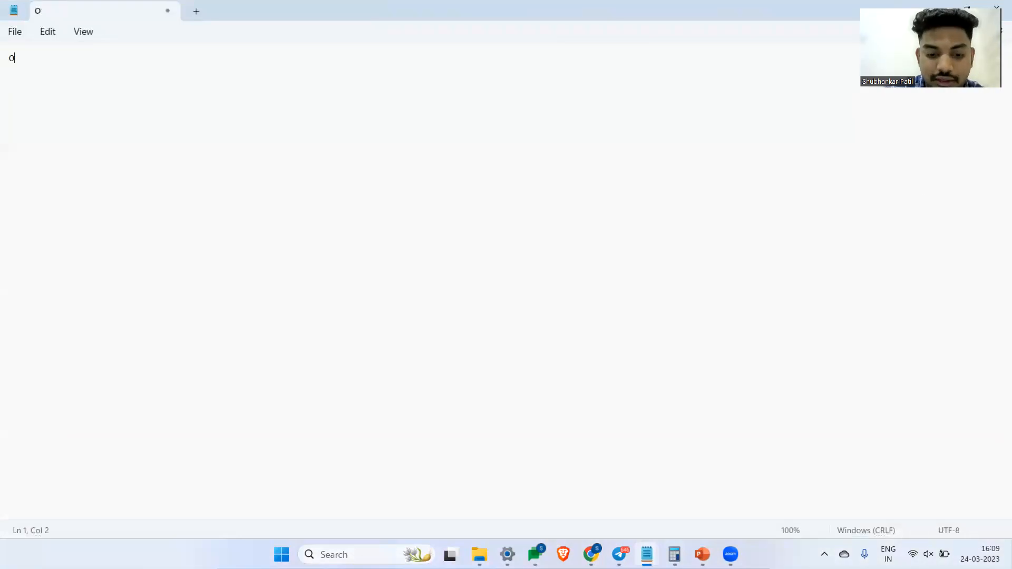
# Write "OI-PCR = Total Put OI/ Total Call OI = OI change | Longer Term" as the first line.
pyautogui.write('I-PCR')
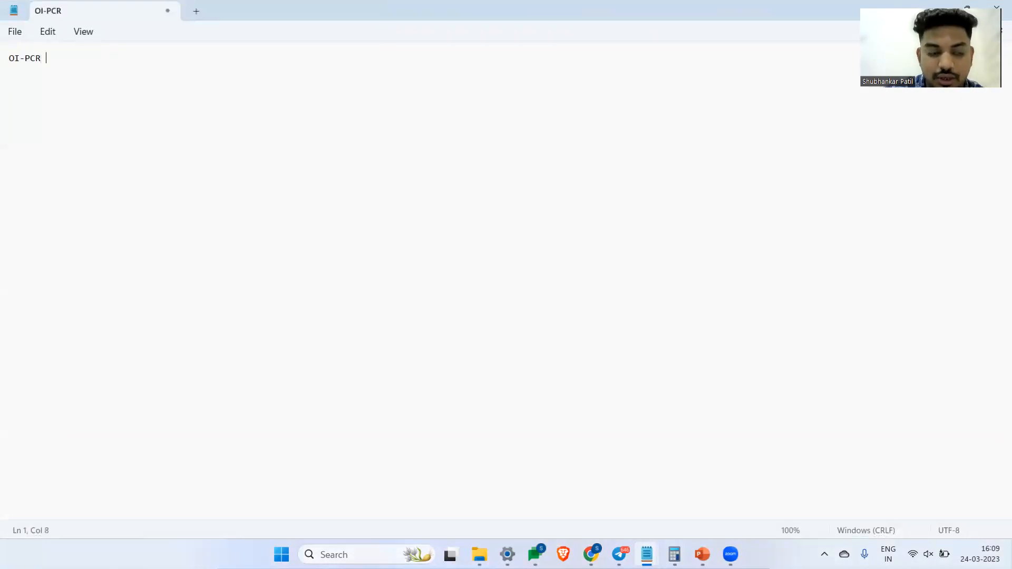
pyautogui.write('=')
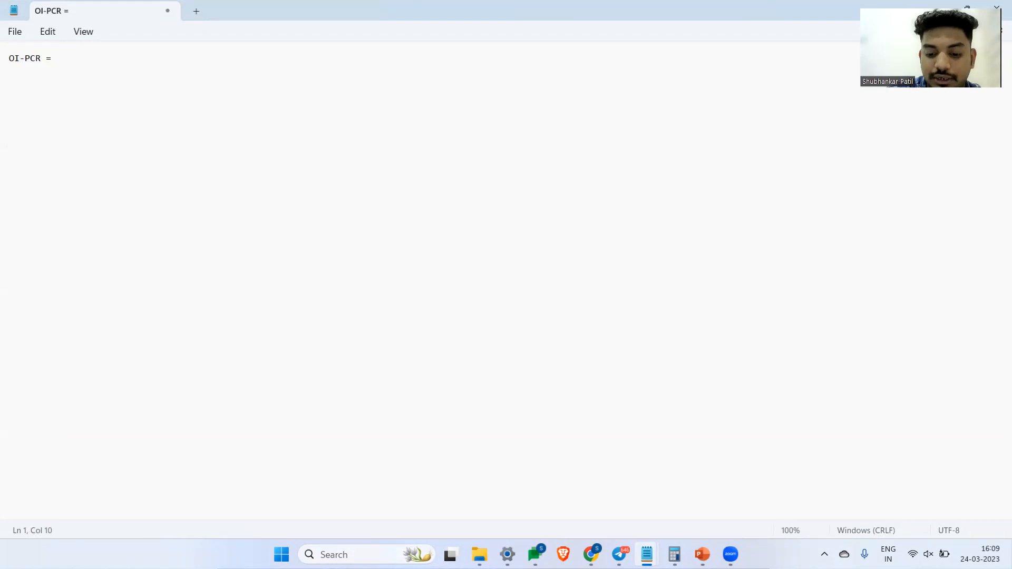
pyautogui.write('Total')
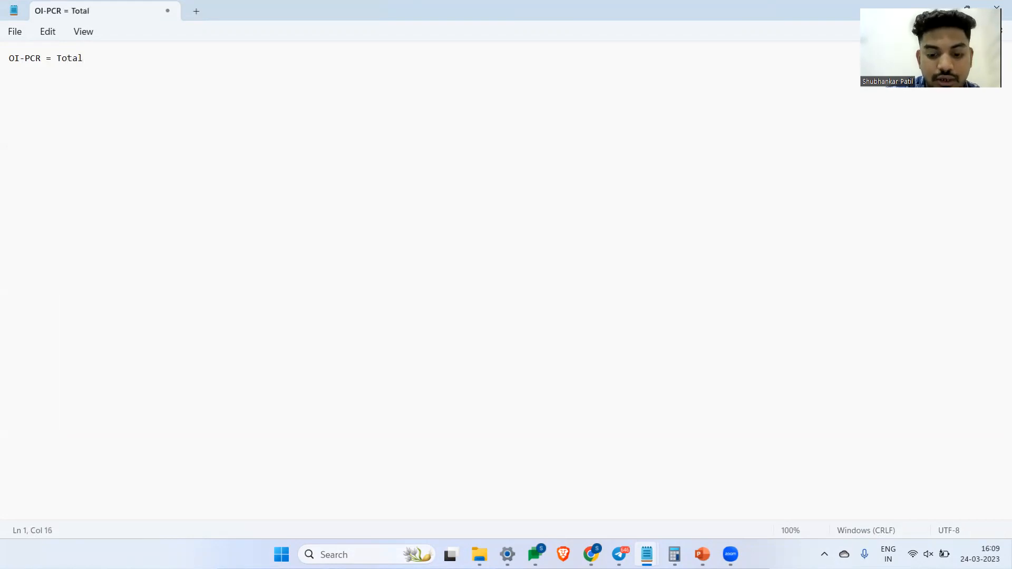
pyautogui.write('Put OI.')
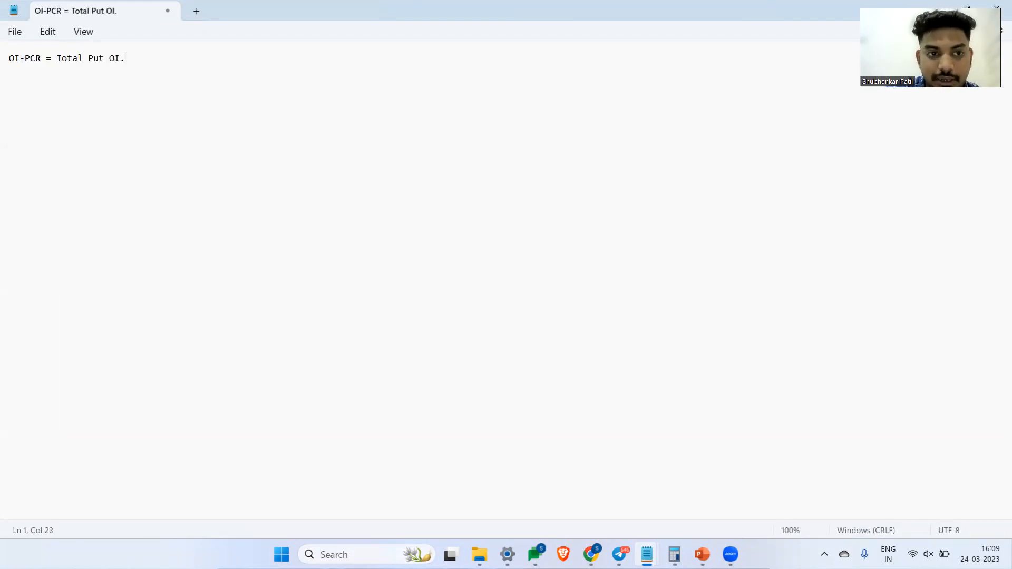
pyautogui.write('/ Toya')
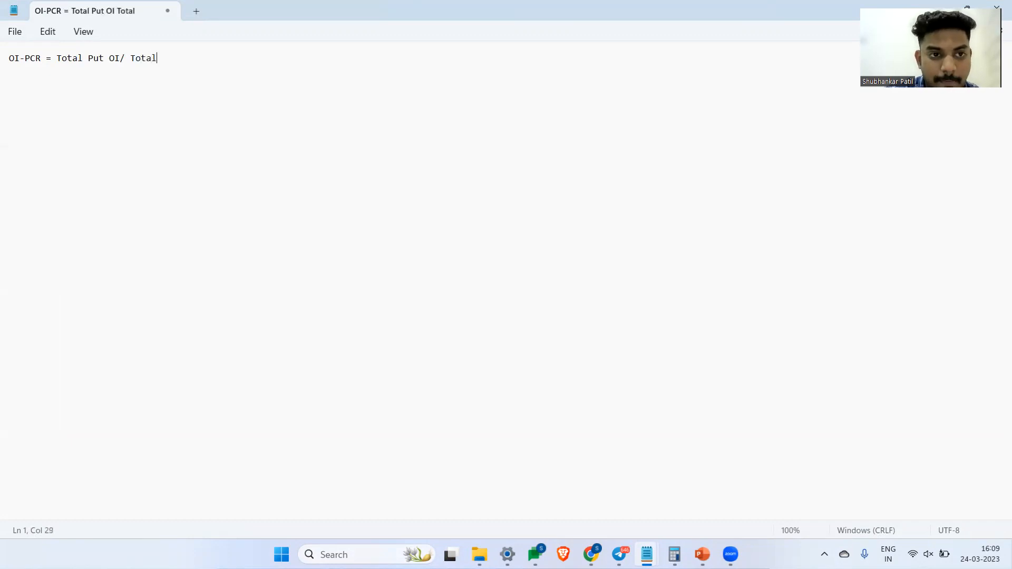
pyautogui.write('Call OI =')
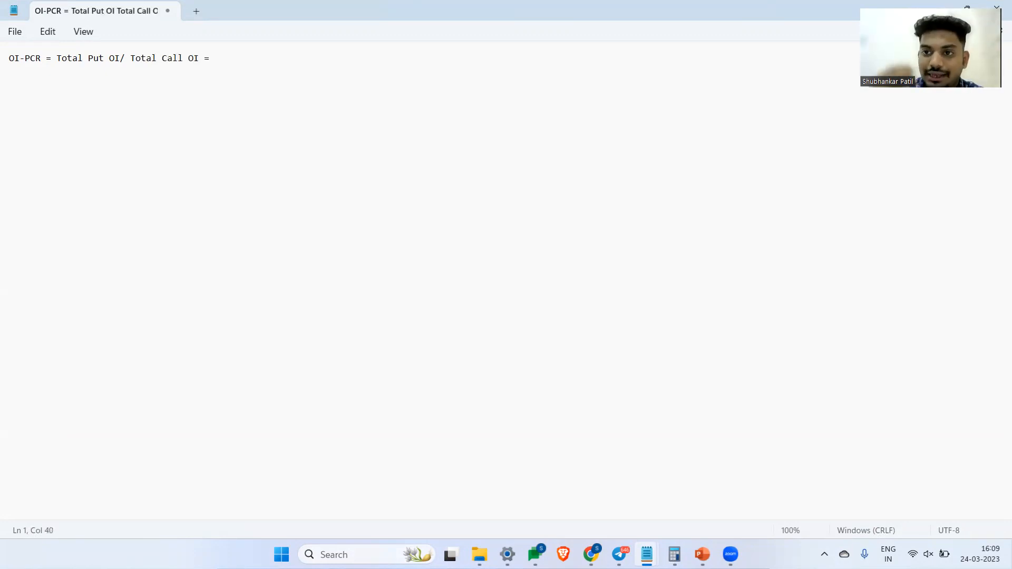
pyautogui.write('OI')
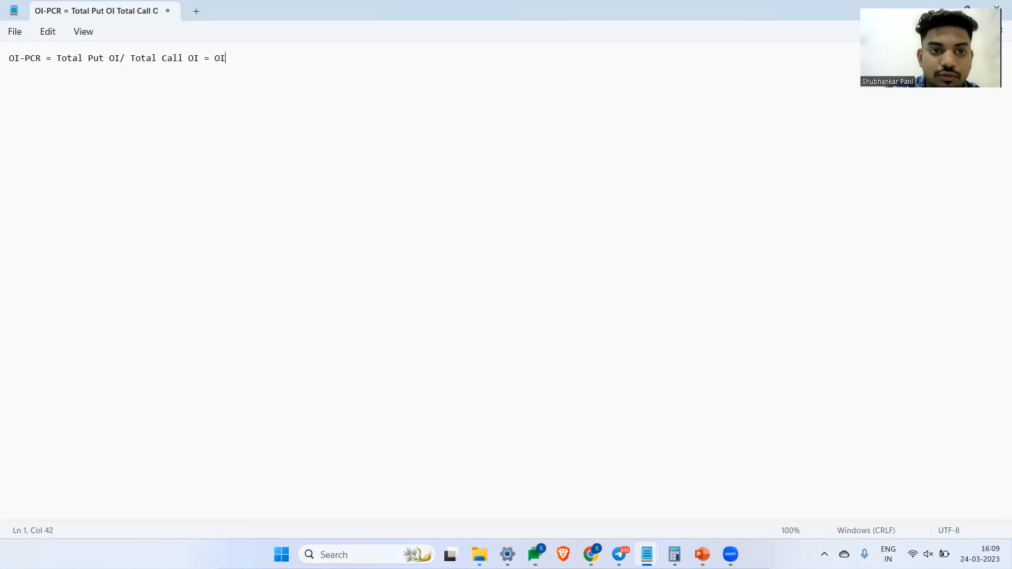
pyautogui.write('change |')
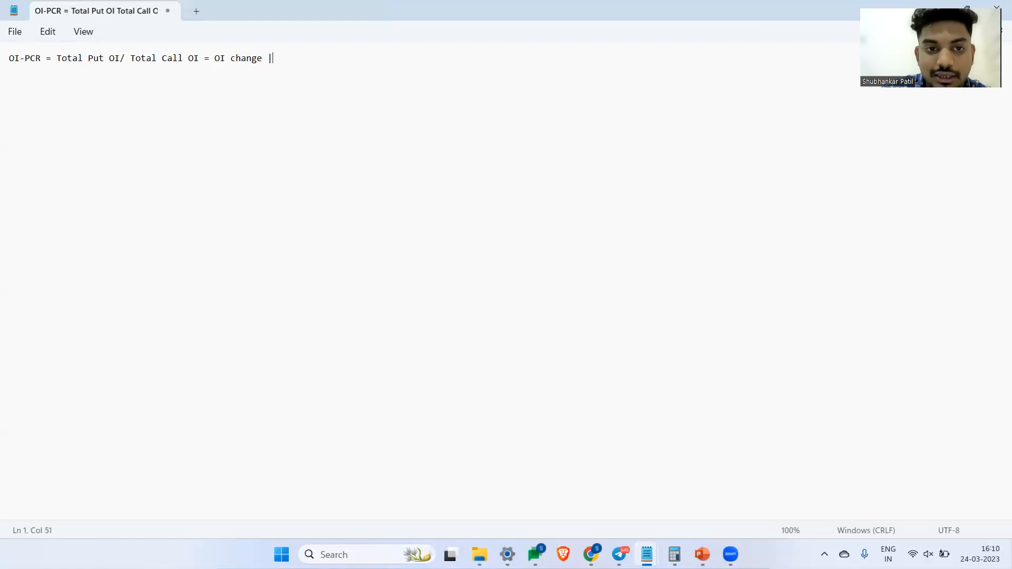
pyautogui.write('Longer T')
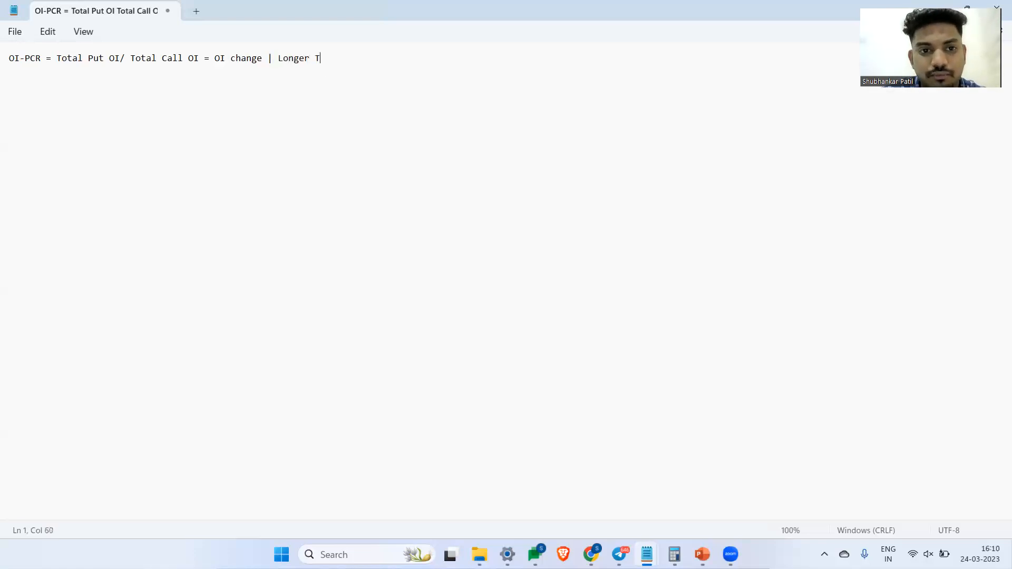
pyautogui.write('erm')
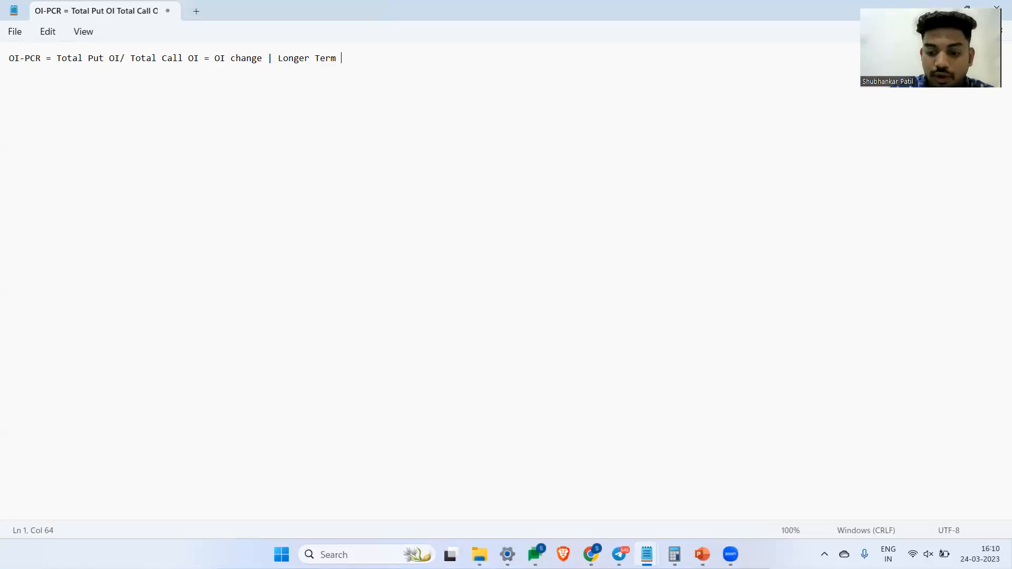
# Write the formula "VOL-PCR = Total Put Volume / Total Call Volume".
pyautogui.write('VOL')
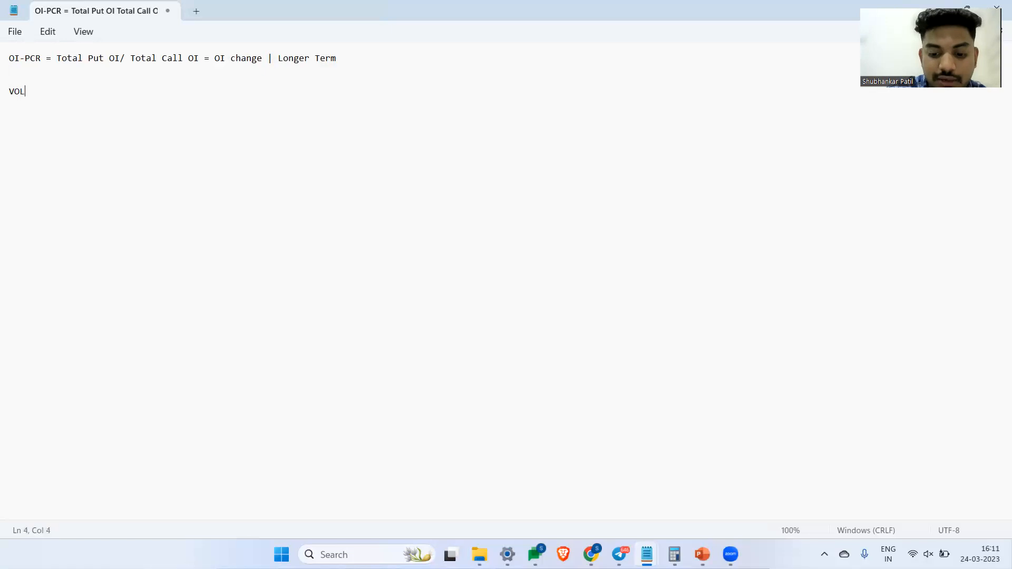
pyautogui.write('-PCR - VO')
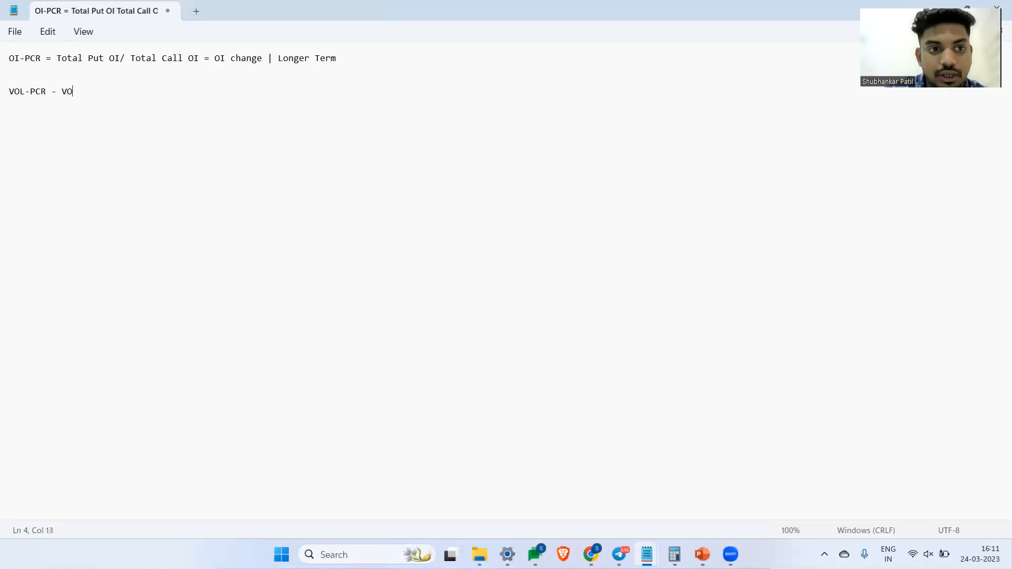
pyautogui.write('lume')
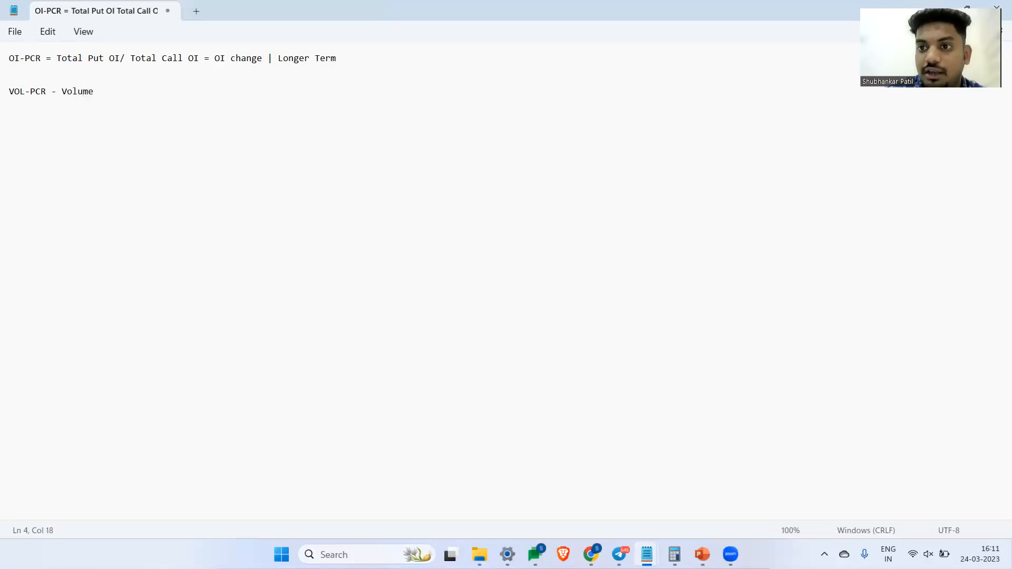
pyautogui.write('PCR :')
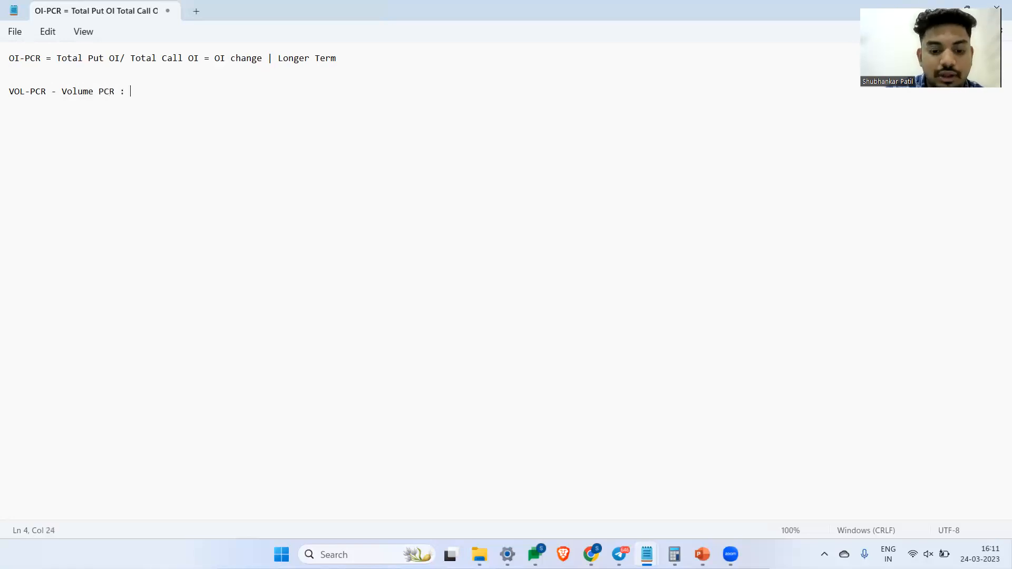
pyautogui.write('Total Put')
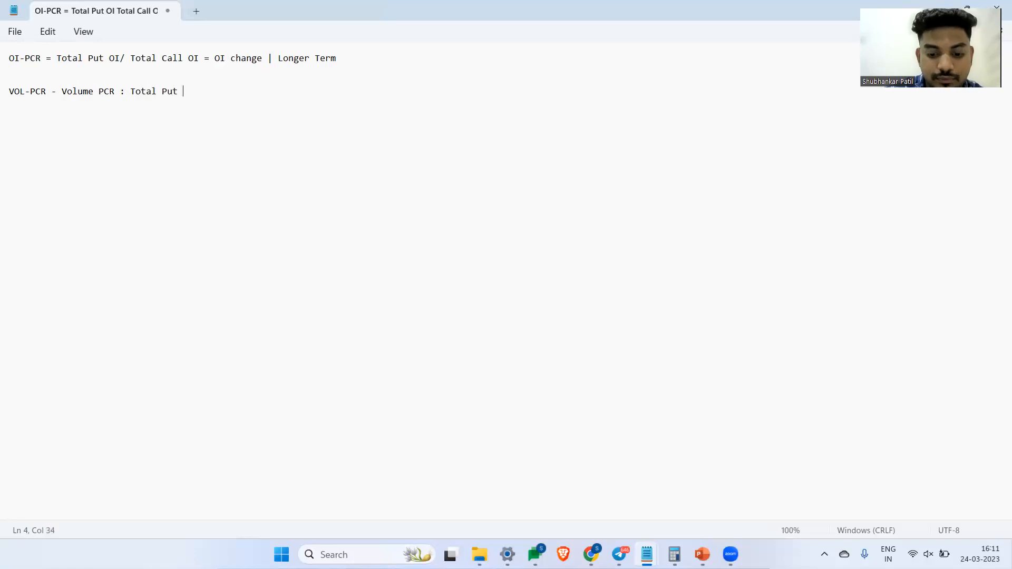
pyautogui.write('VOlume /')
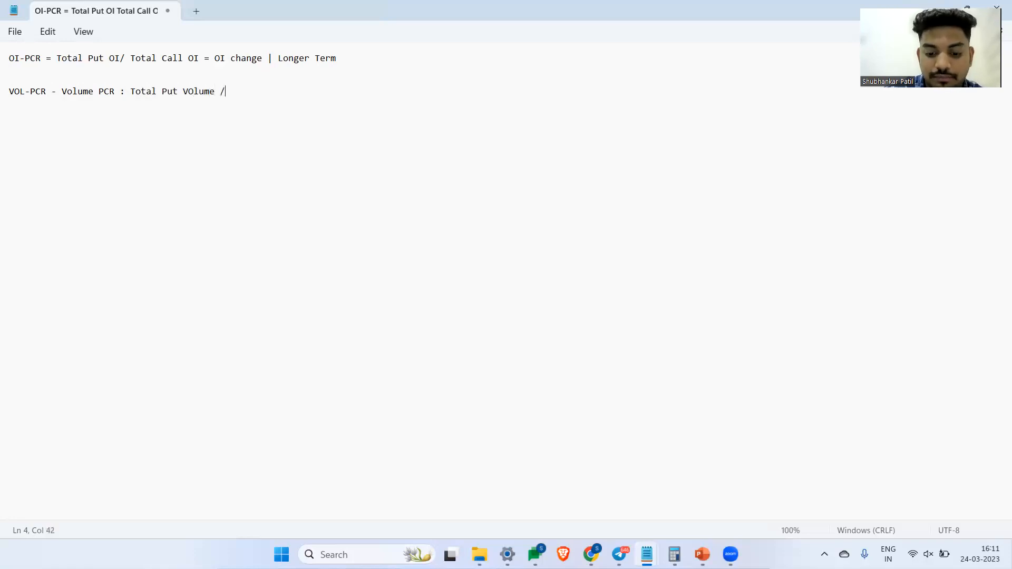
pyautogui.write('to')
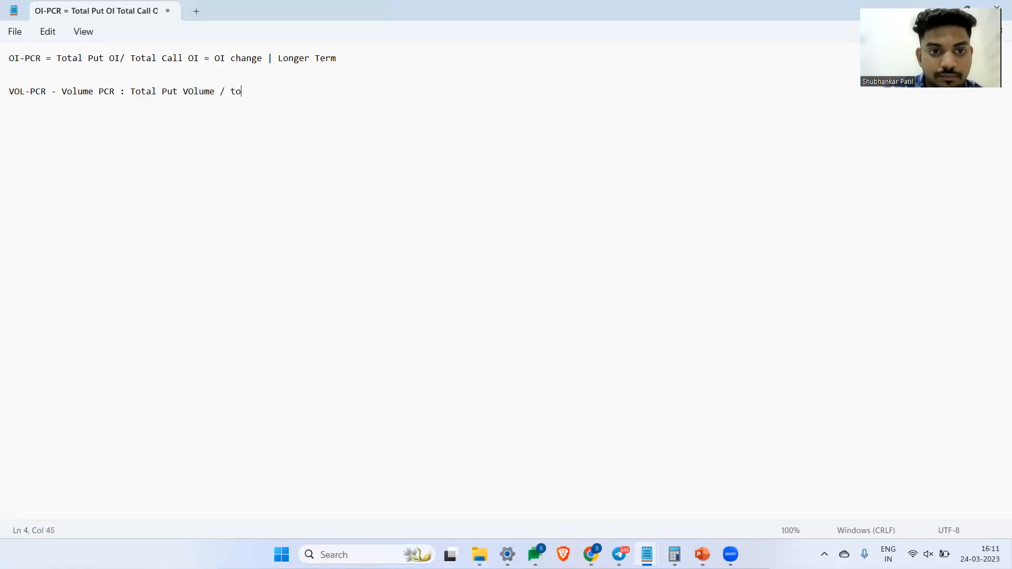
pyautogui.write('tal Call')
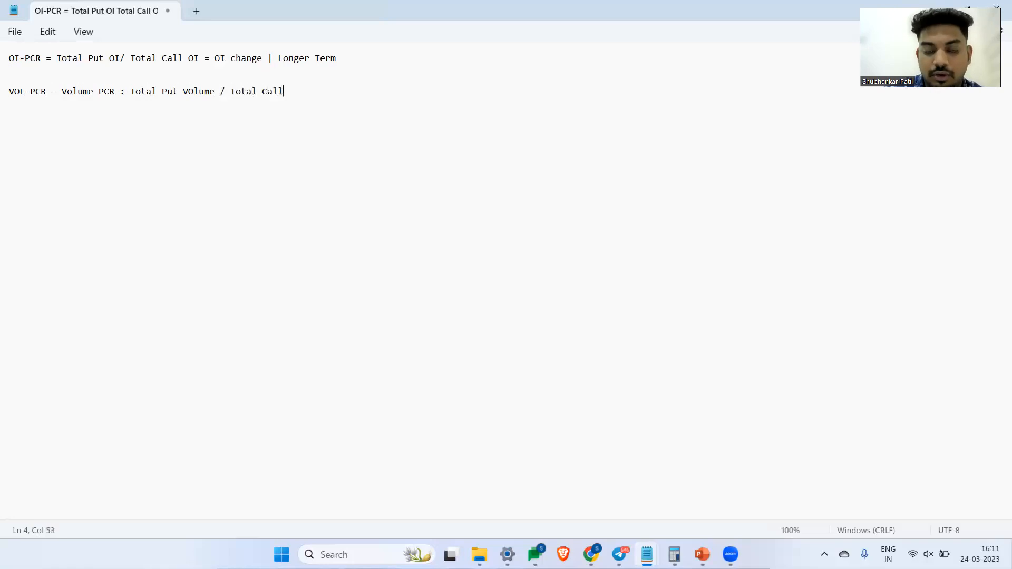
pyautogui.write('Volume')
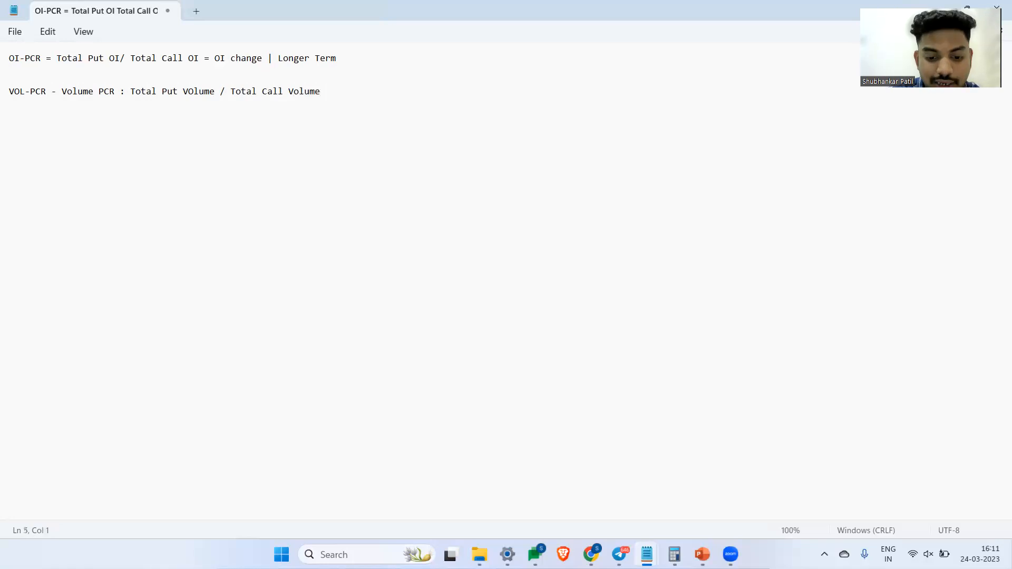
# Add "1) Bearish - Buy Puts / Buy Hedge" and "Bullish - Buy Calls / Buy Calls" readings.
pyautogui.write('1) b')
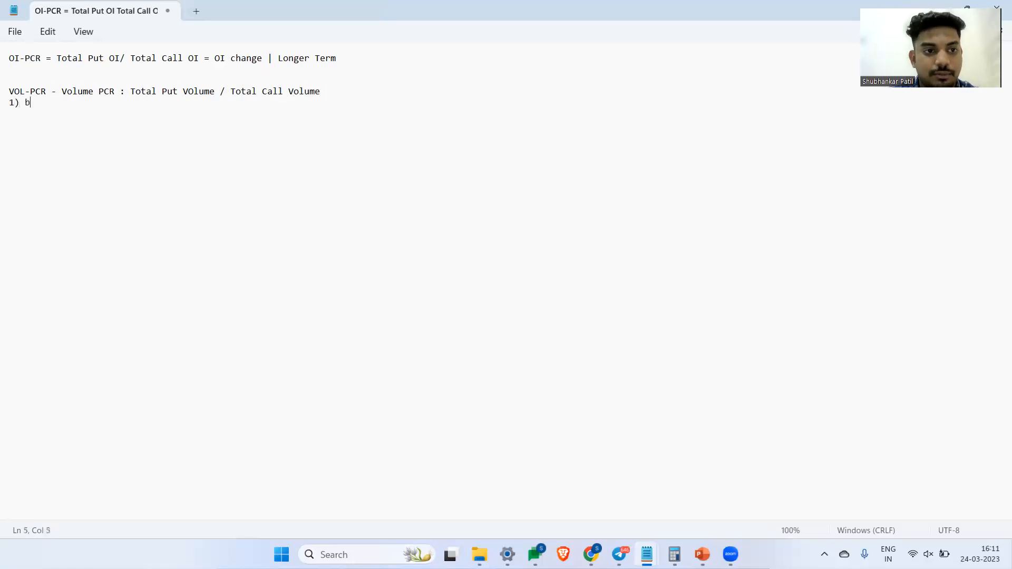
pyautogui.write('ea')
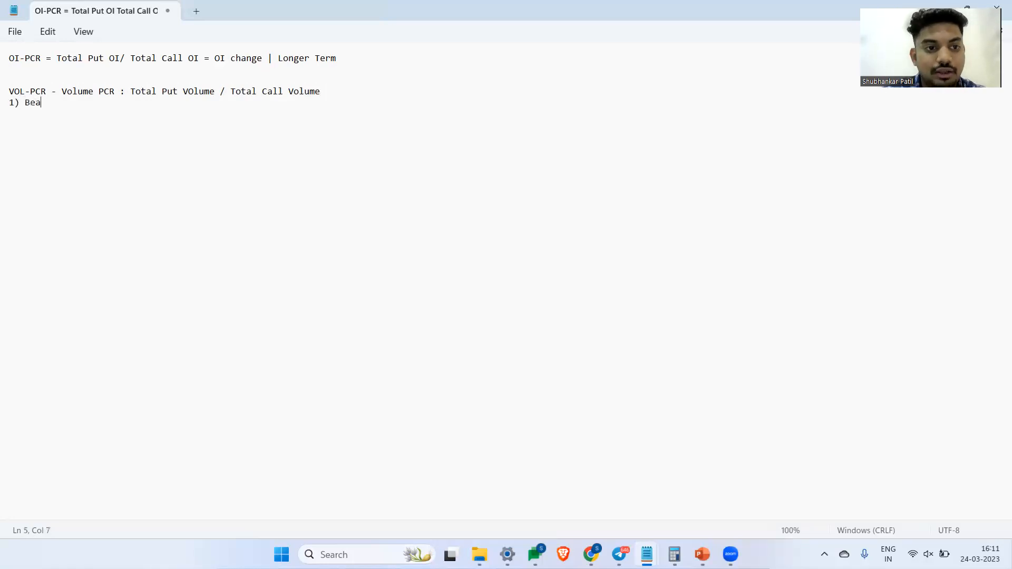
pyautogui.write('rish -')
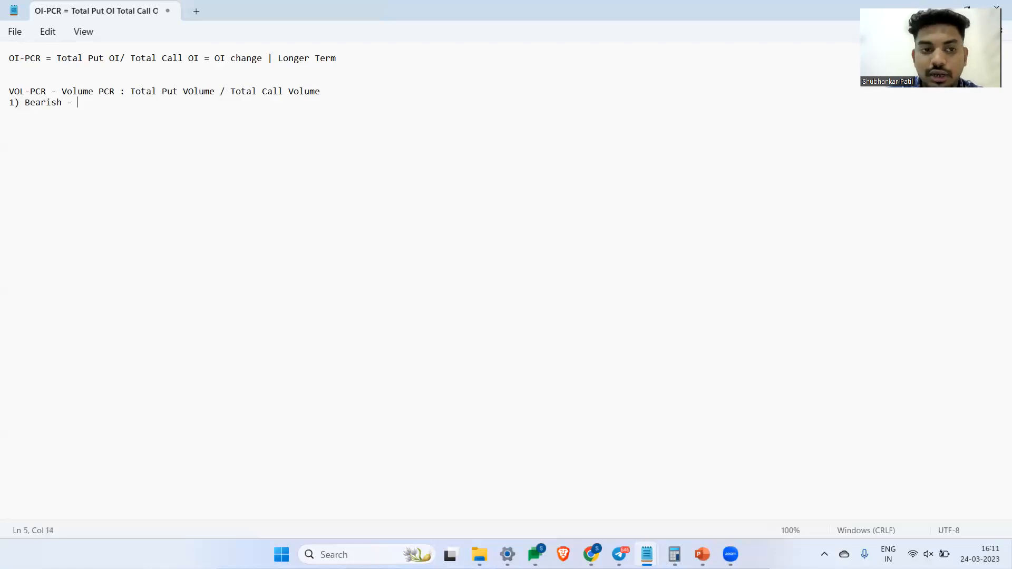
pyautogui.write('Buy')
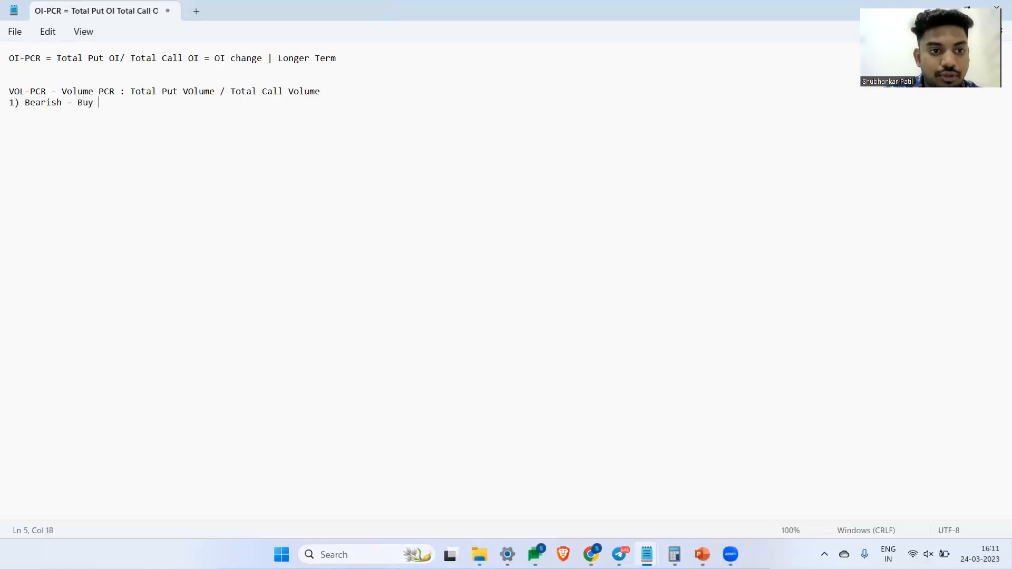
pyautogui.write('Puts')
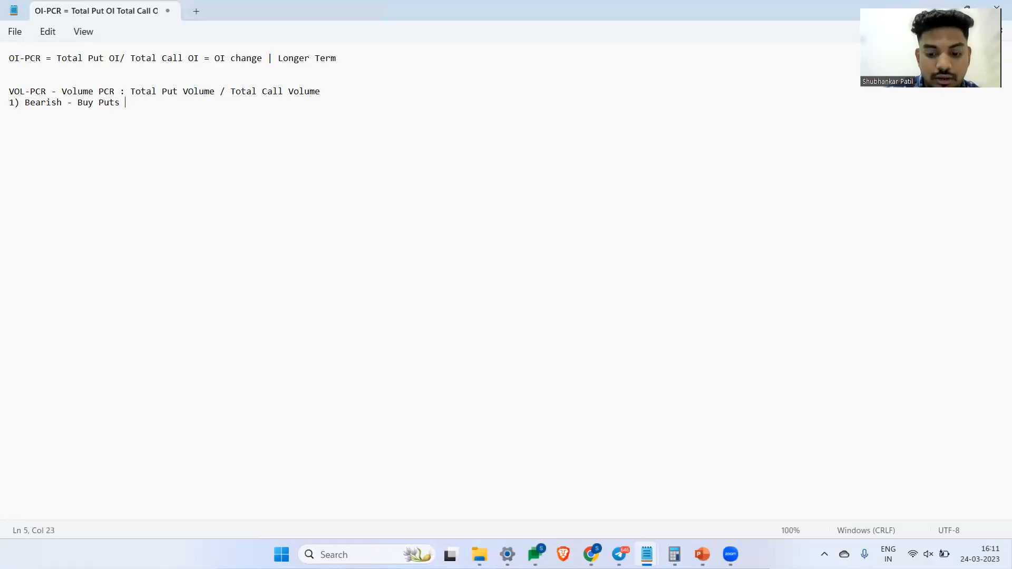
pyautogui.write('/ Buy Puts to')
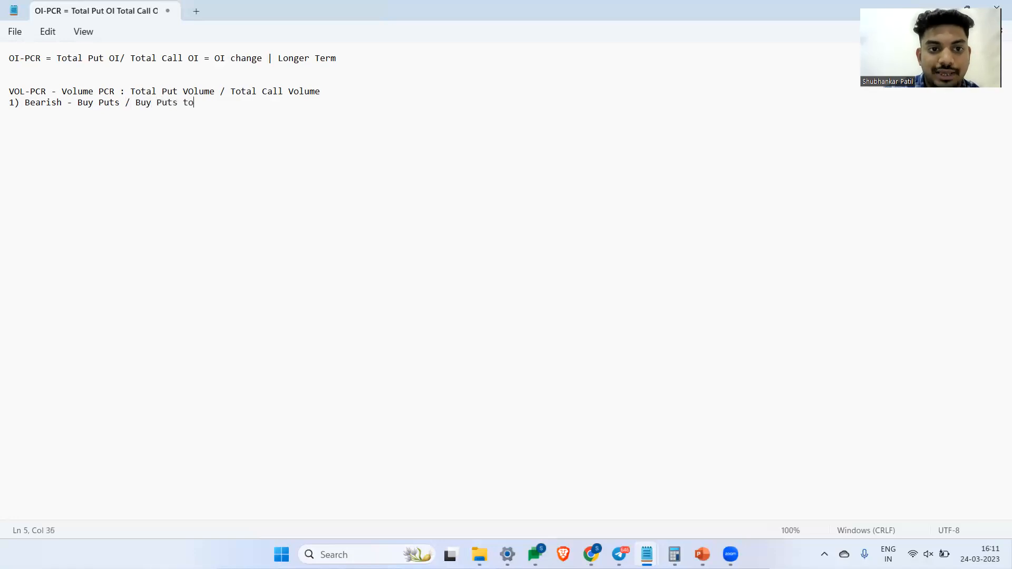
pyautogui.write('Hedge')
pyautogui.write('2)')
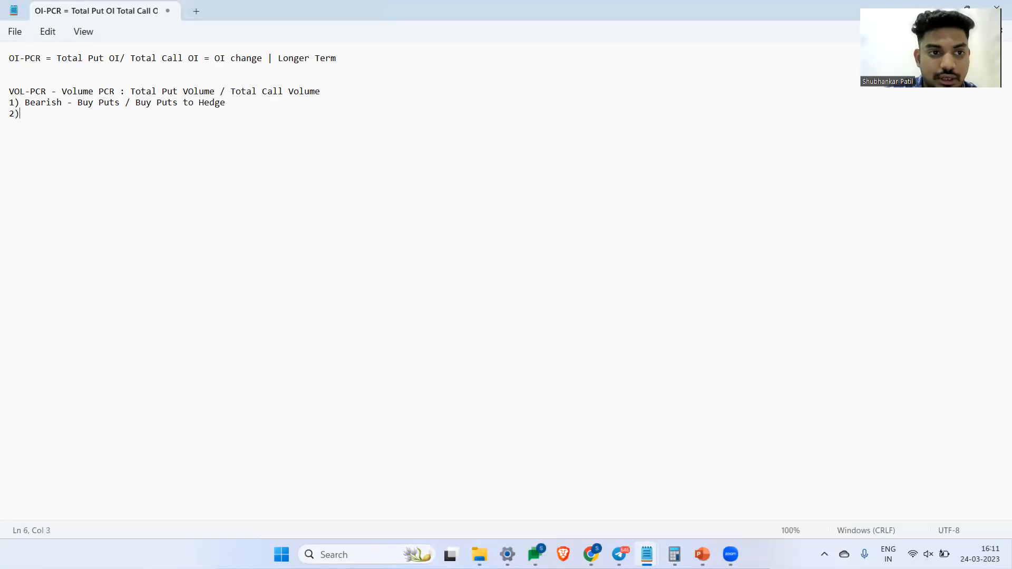
pyautogui.write('Bullish')
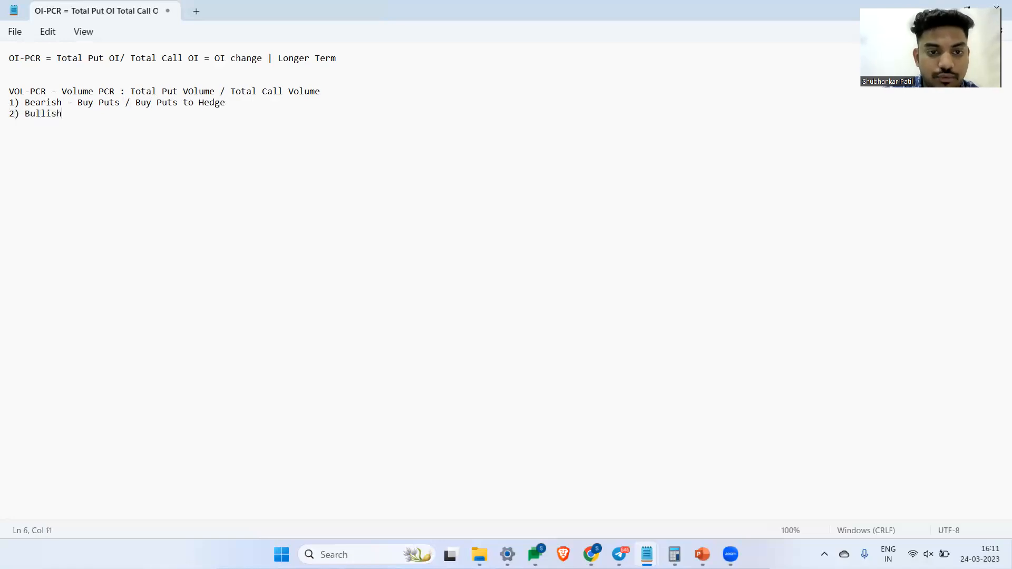
pyautogui.write('- Buy')
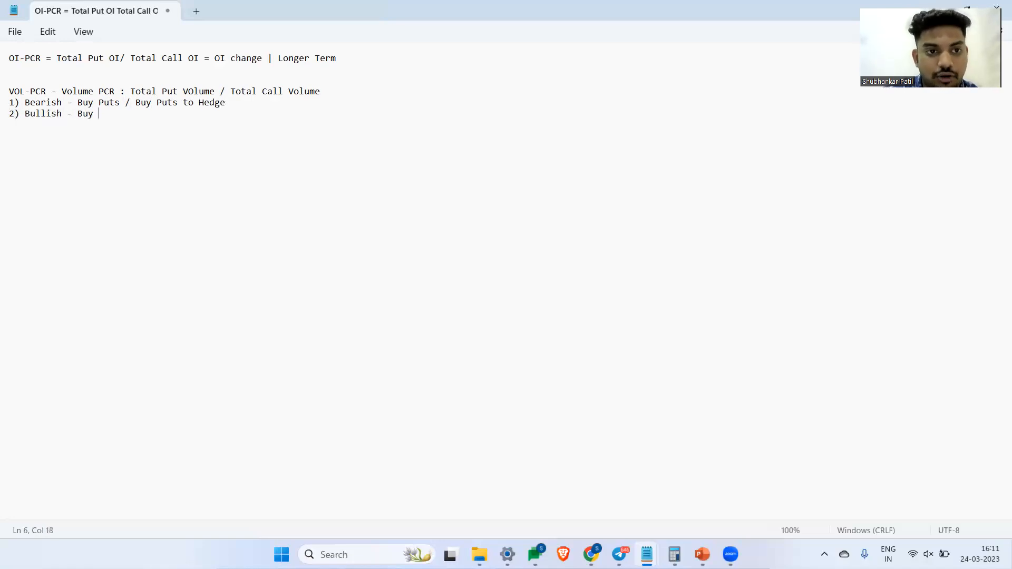
pyautogui.write('Calls /')
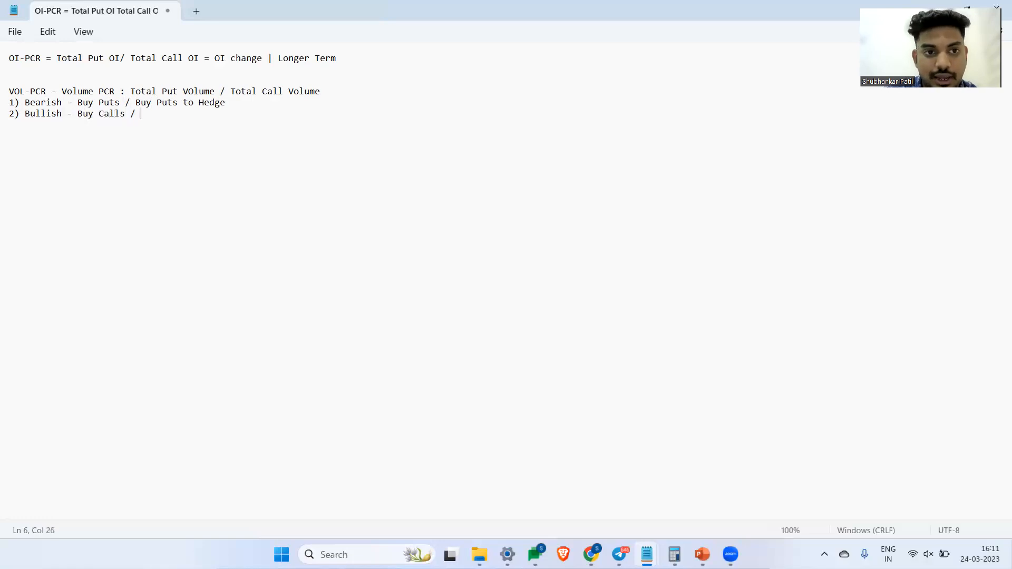
pyautogui.write('Buy Calls to Hedge')
pyautogui.click(506, 147)
pyautogui.write('If Vo')
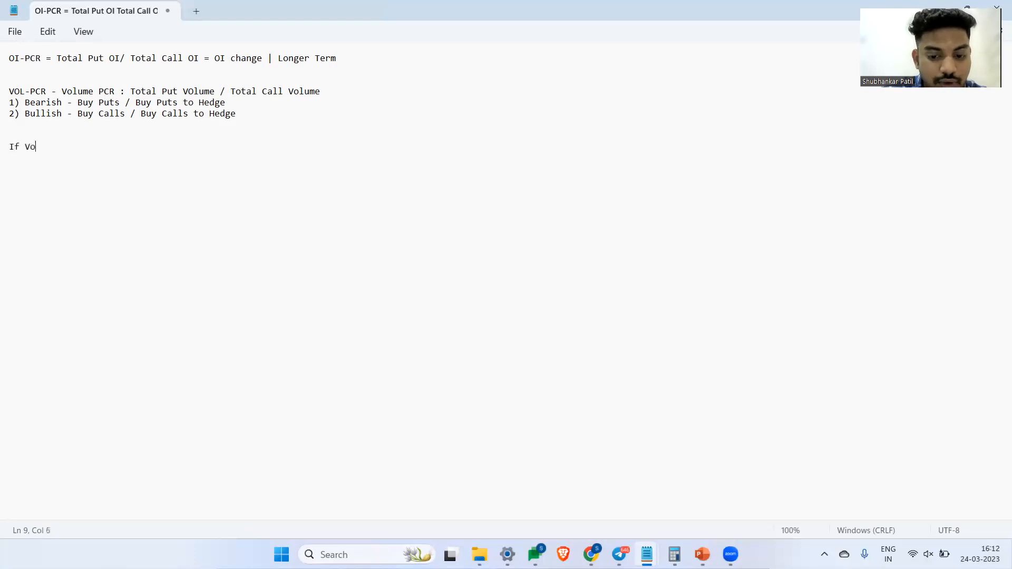
# Write that Vol-PCR above 1 means more puts are traded/bought to protect the downside.
pyautogui.write('l-PCR is above 1')
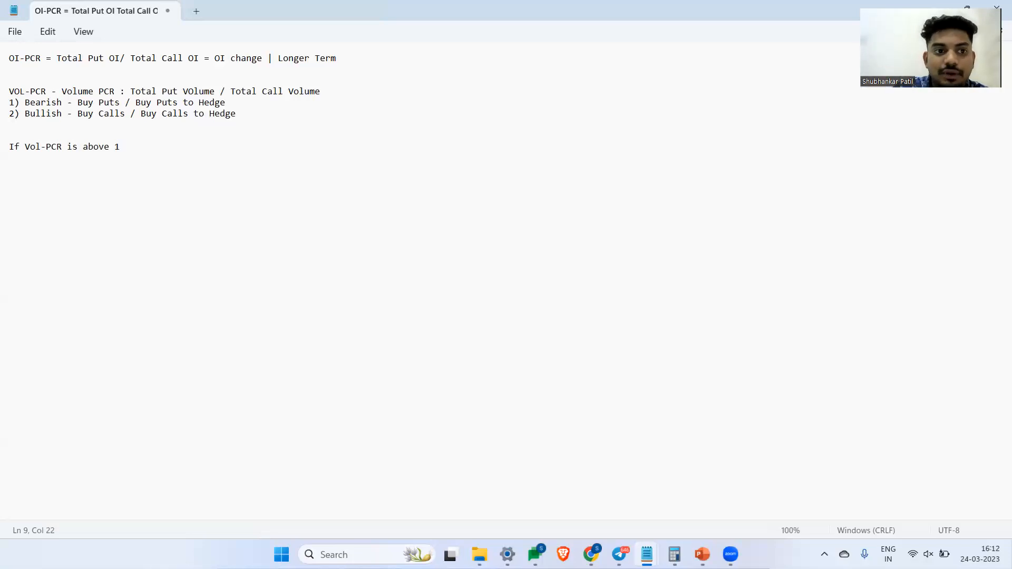
pyautogui.click(226, 102)
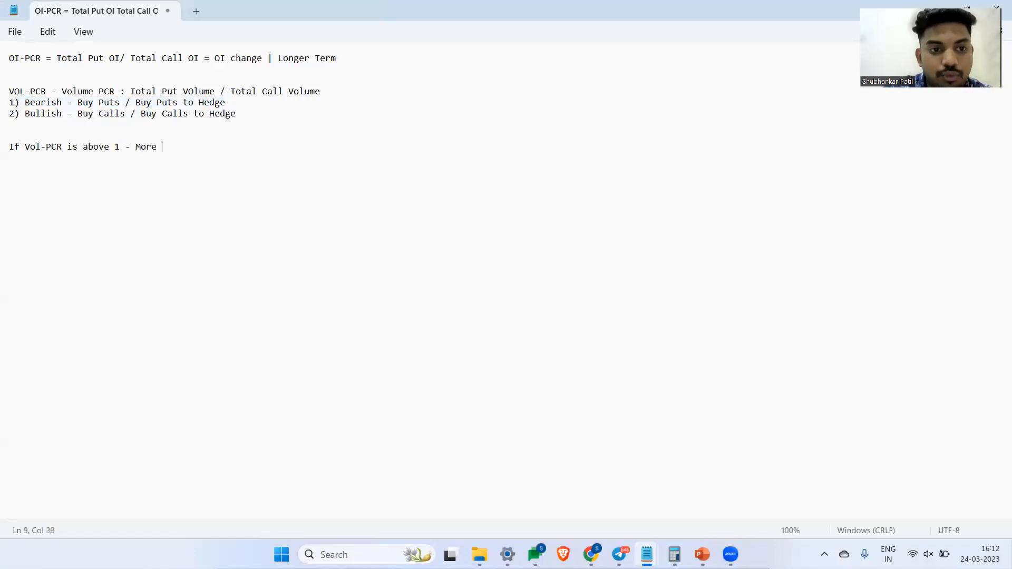
pyautogui.write('Puts are traded /')
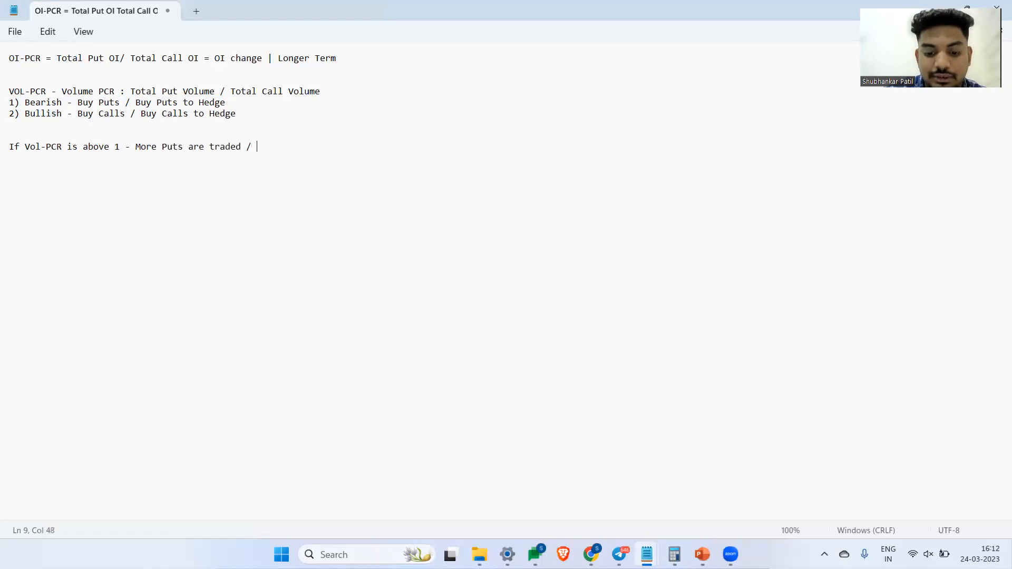
pyautogui.write('Bought t')
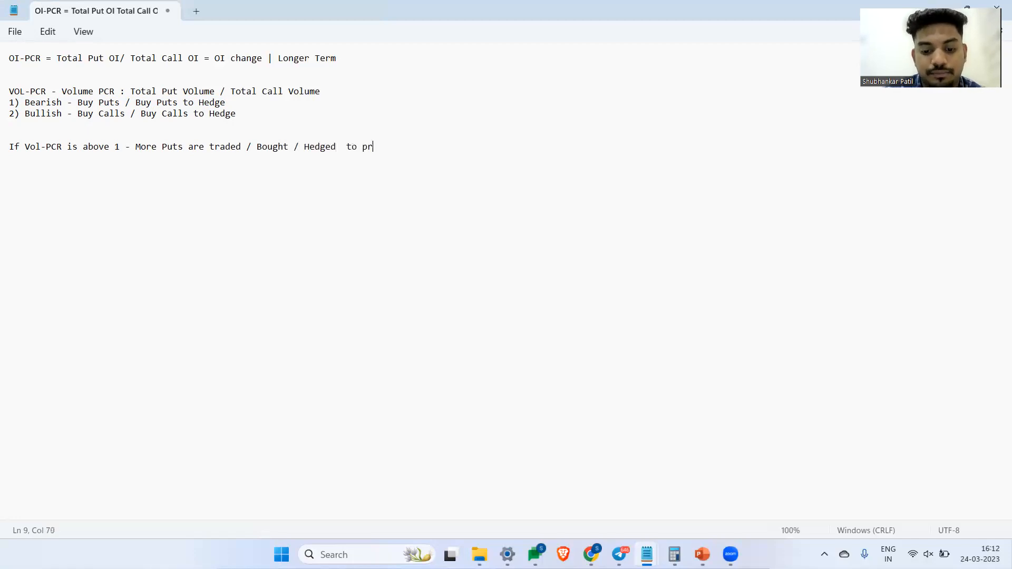
pyautogui.write('otect the d')
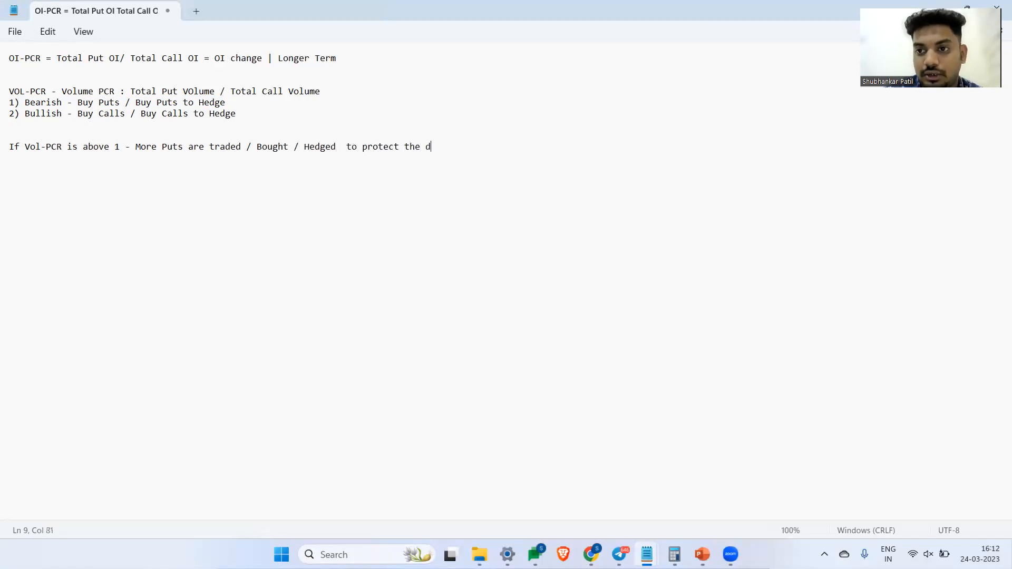
pyautogui.write('ownside')
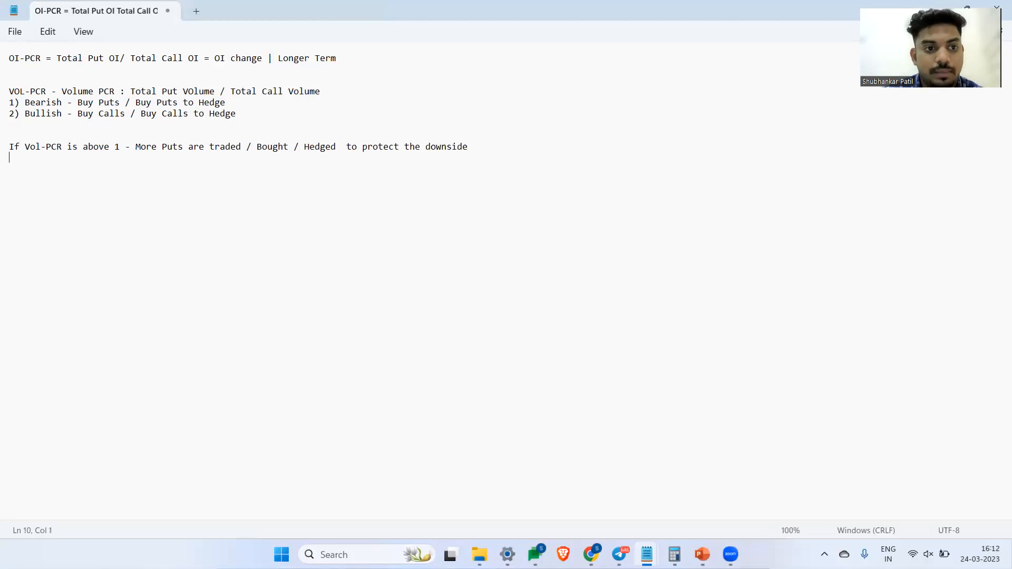
# Write that Vol-PCR below 1 means more calls traded/hedged to protect the upside, and "1: Neutral".
pyautogui.write('If Vol-PCR i')
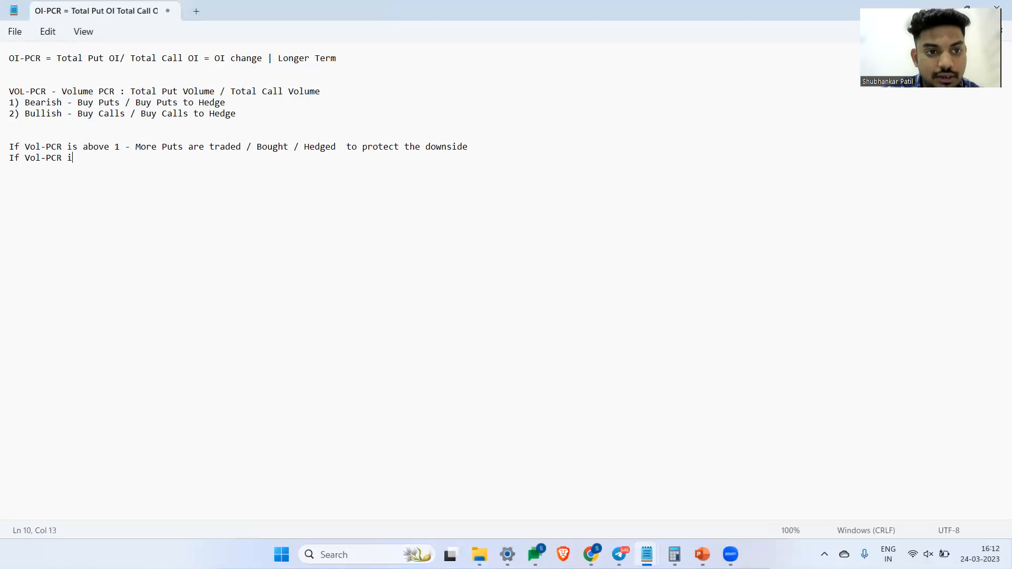
pyautogui.write('s below')
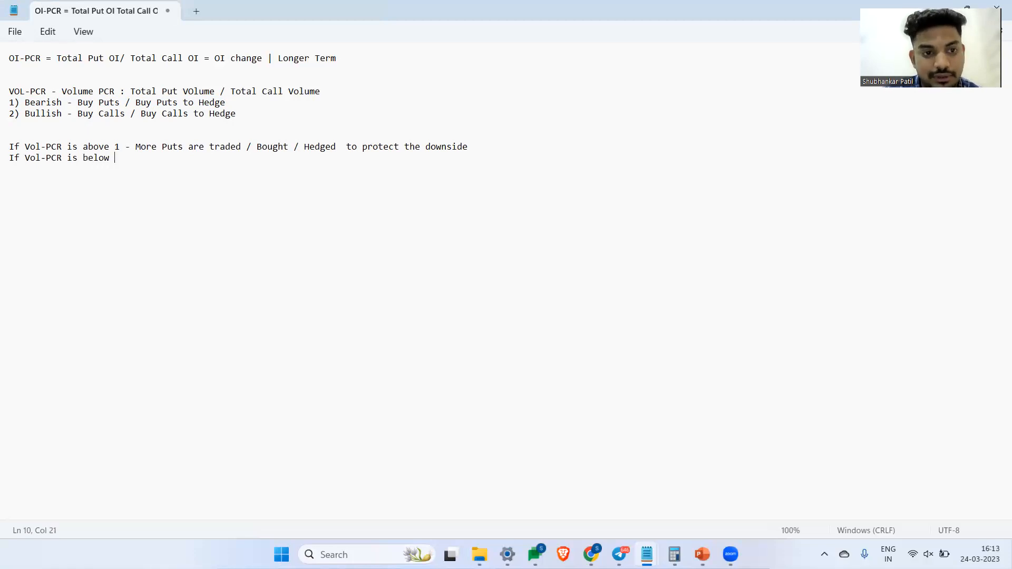
pyautogui.write('1-M')
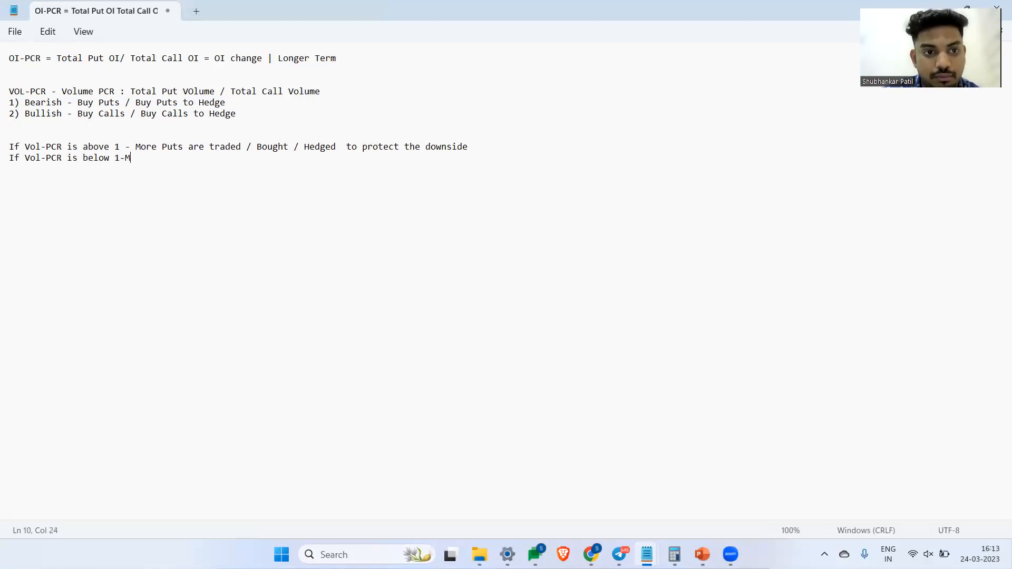
pyautogui.write('More ca')
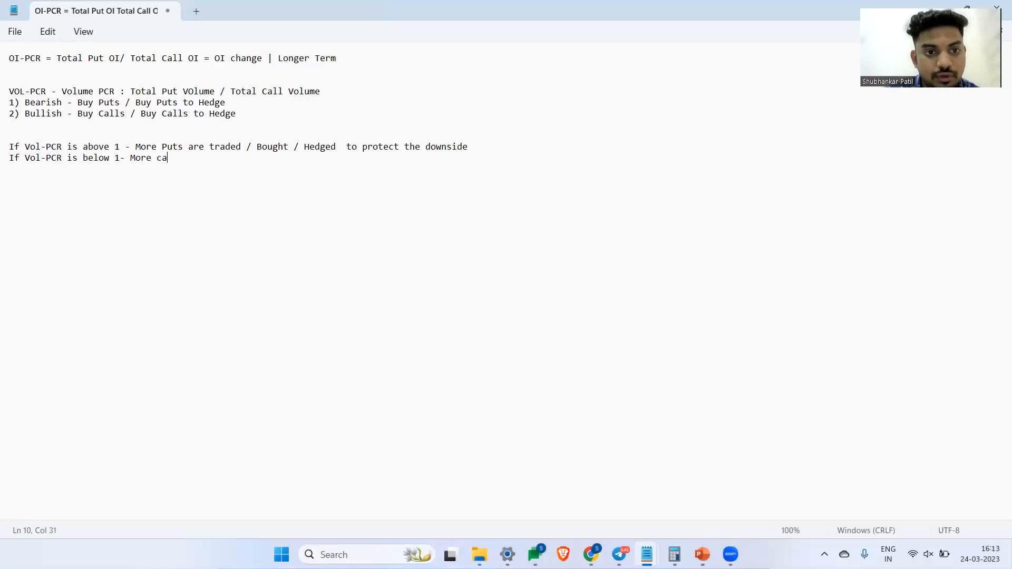
pyautogui.write('lls are')
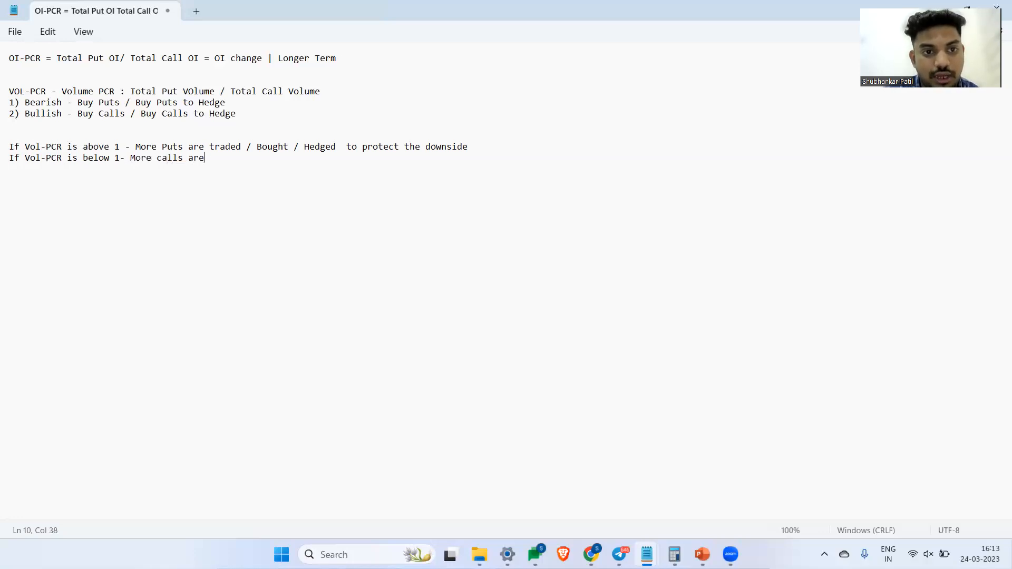
pyautogui.write('traded/ bought')
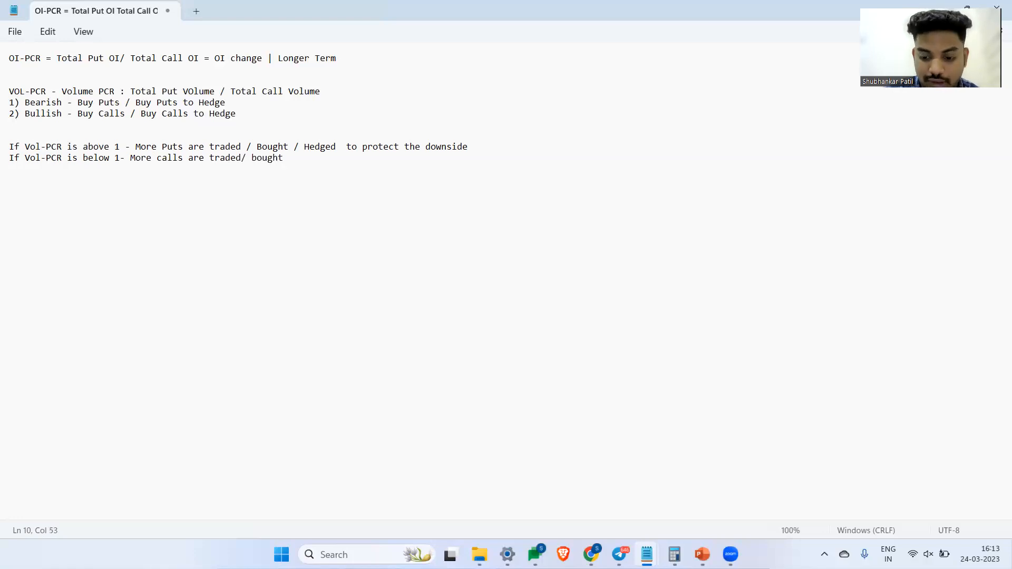
pyautogui.write('/ hedged to p')
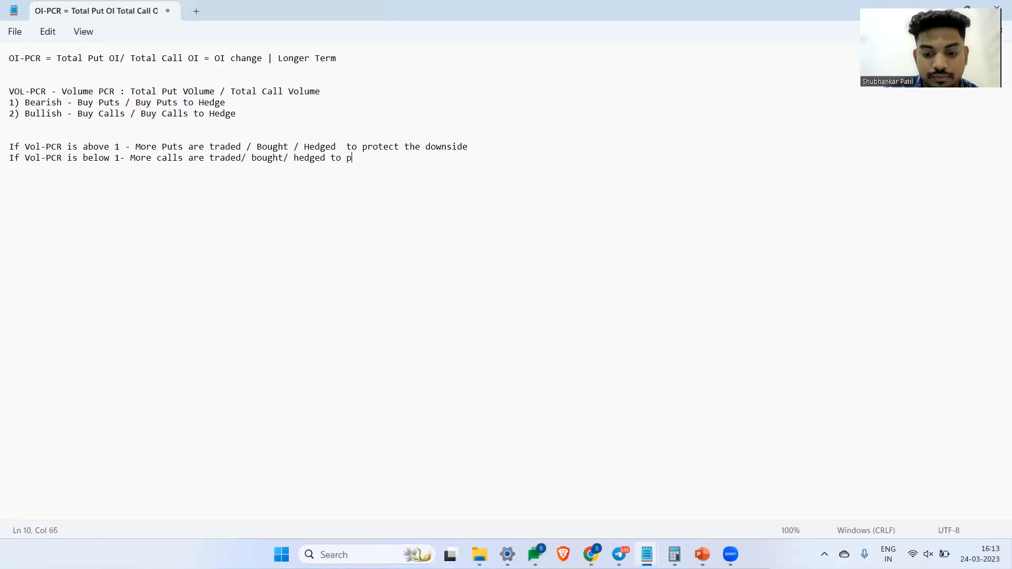
pyautogui.write('rotect the upside')
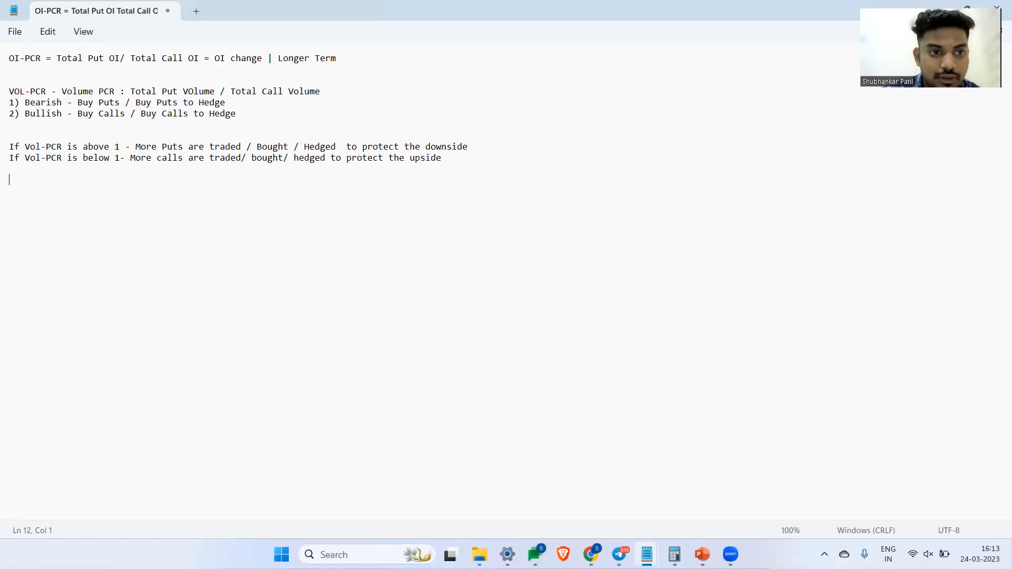
pyautogui.write('1: Ne')
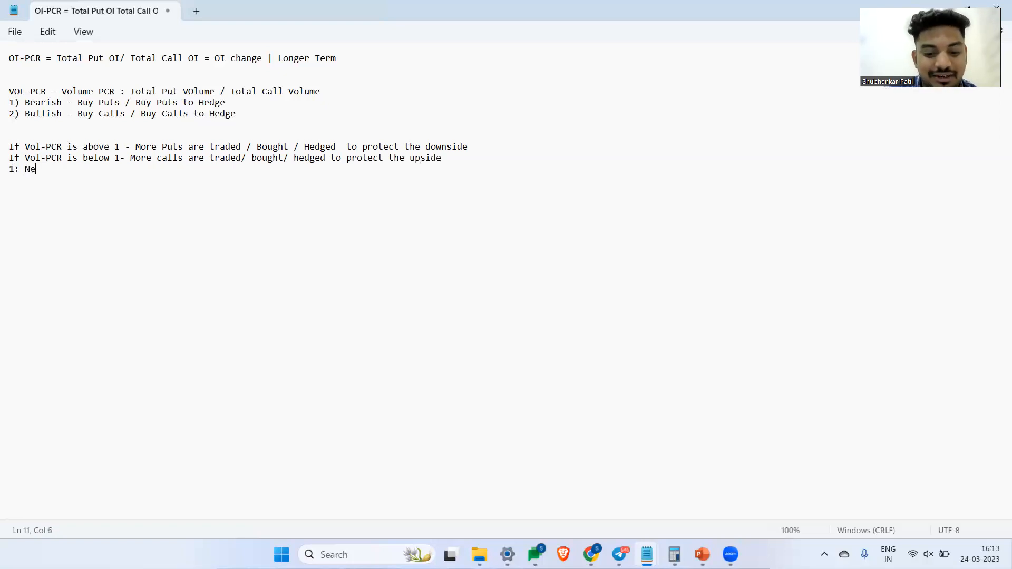
pyautogui.write('utral')
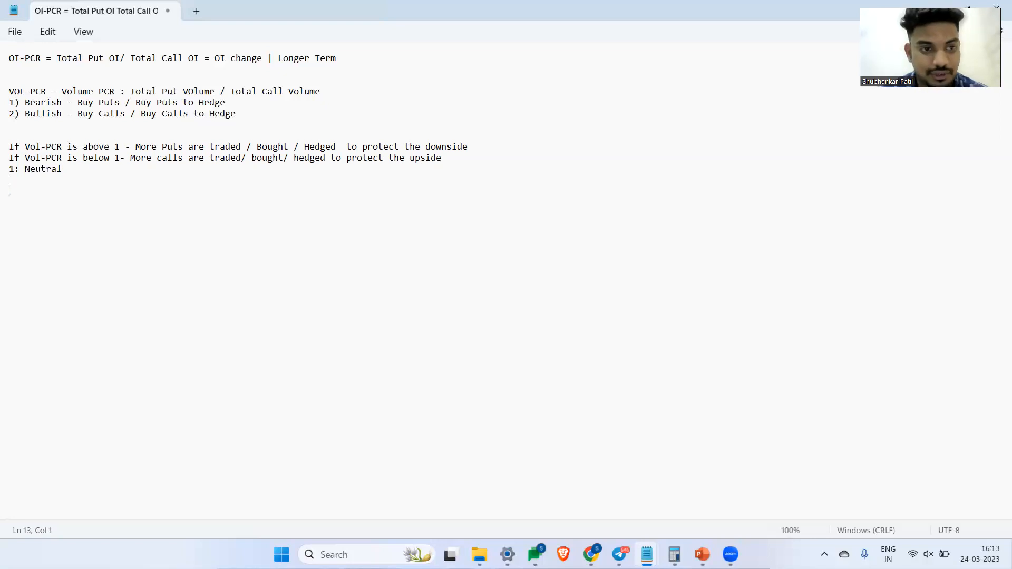
# Add a "Characteristics" heading with "1) Negative corelation w/underlying".
pyautogui.write('Ch')
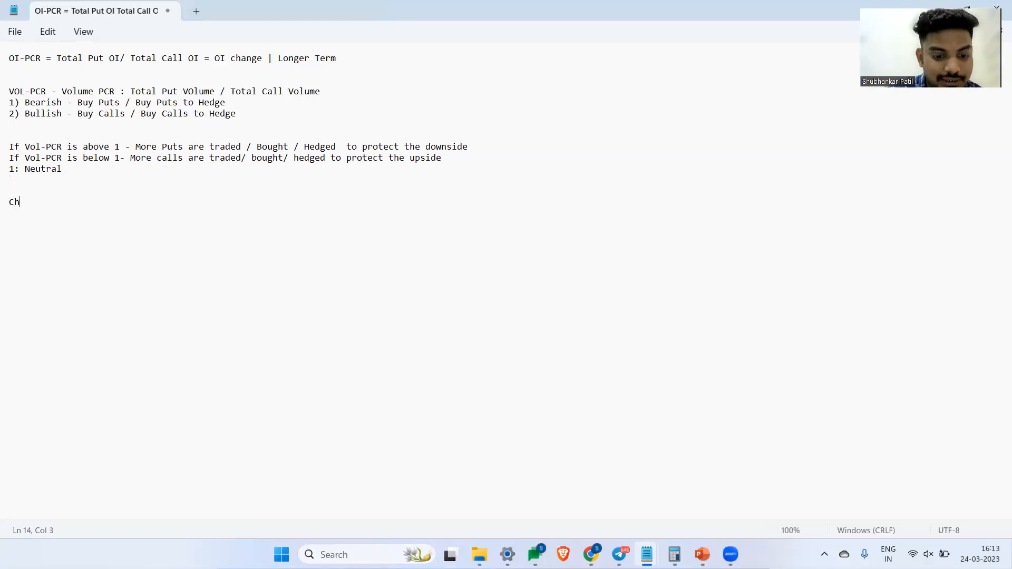
pyautogui.write('aractert')
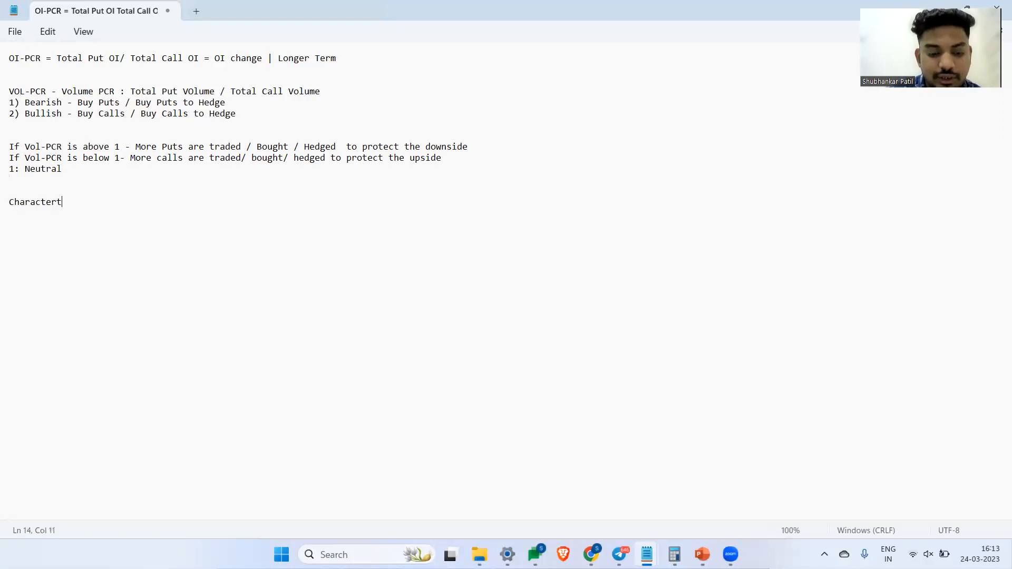
pyautogui.write('is')
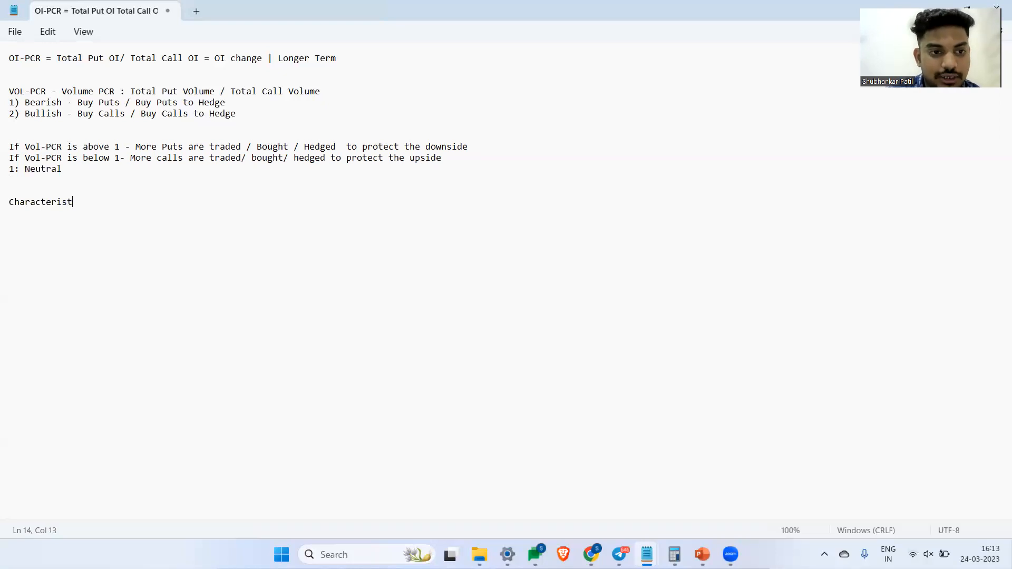
pyautogui.write('ics')
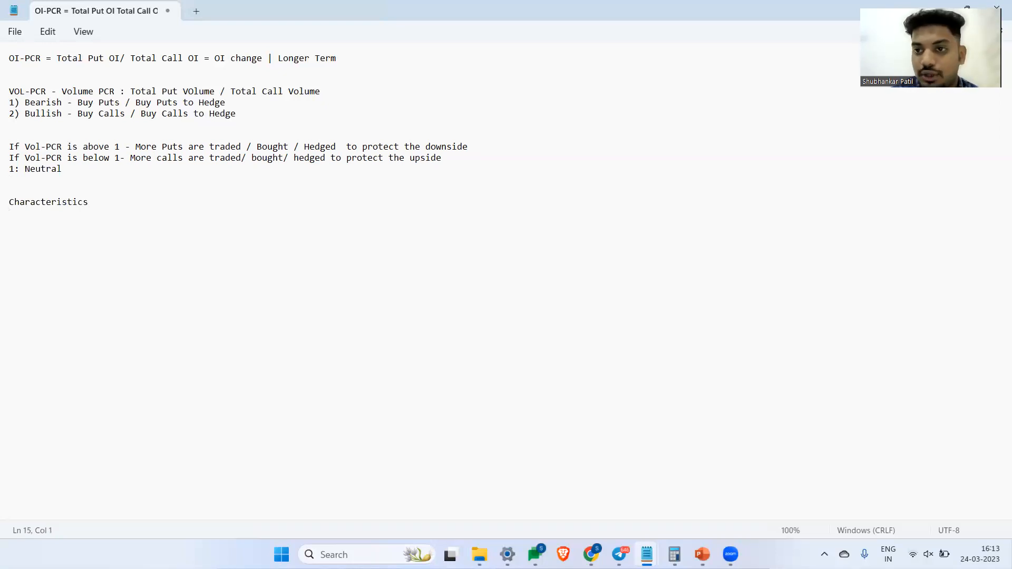
pyautogui.write('1)')
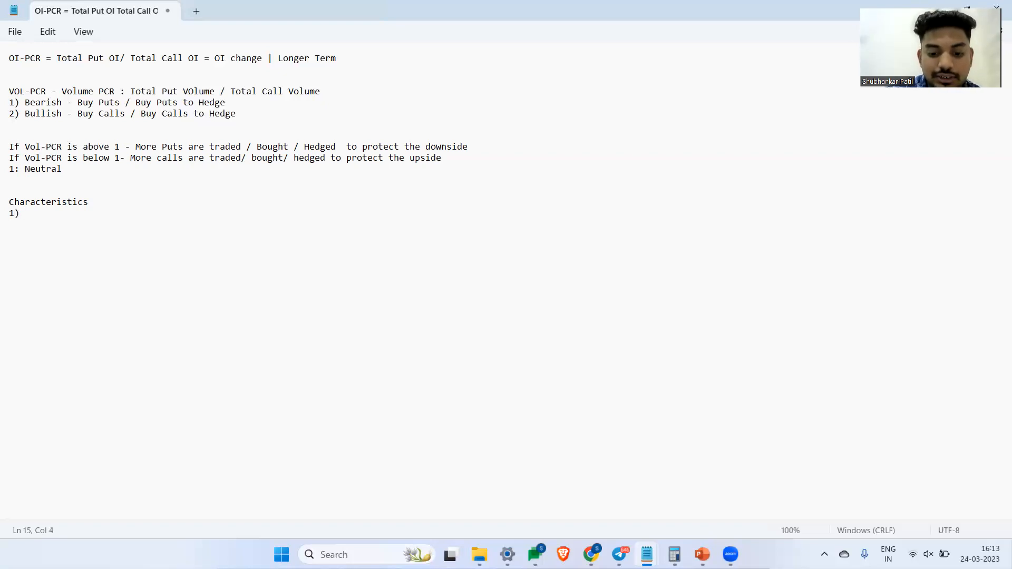
pyautogui.write('Negative corelation w/')
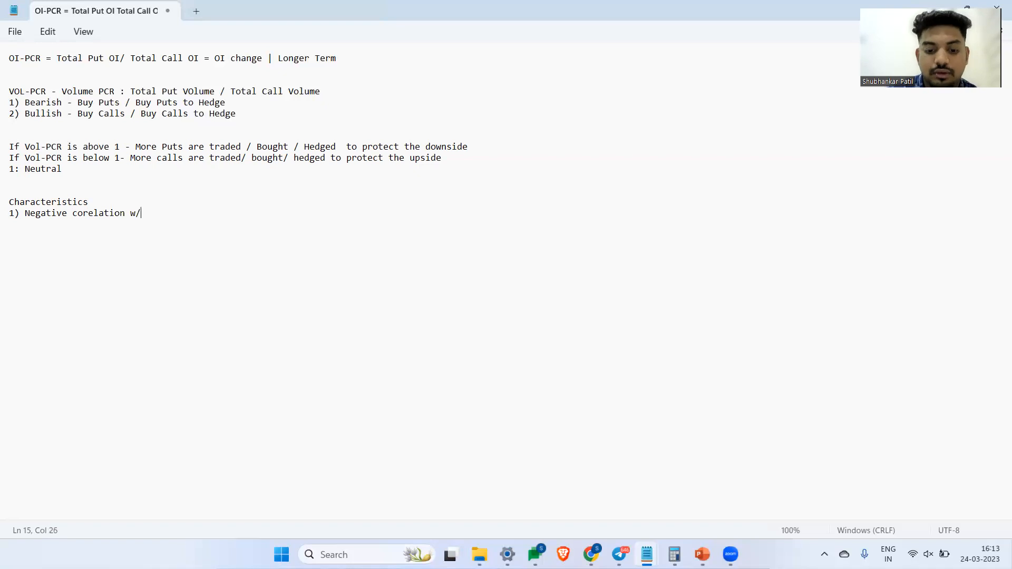
pyautogui.write('underlyin')
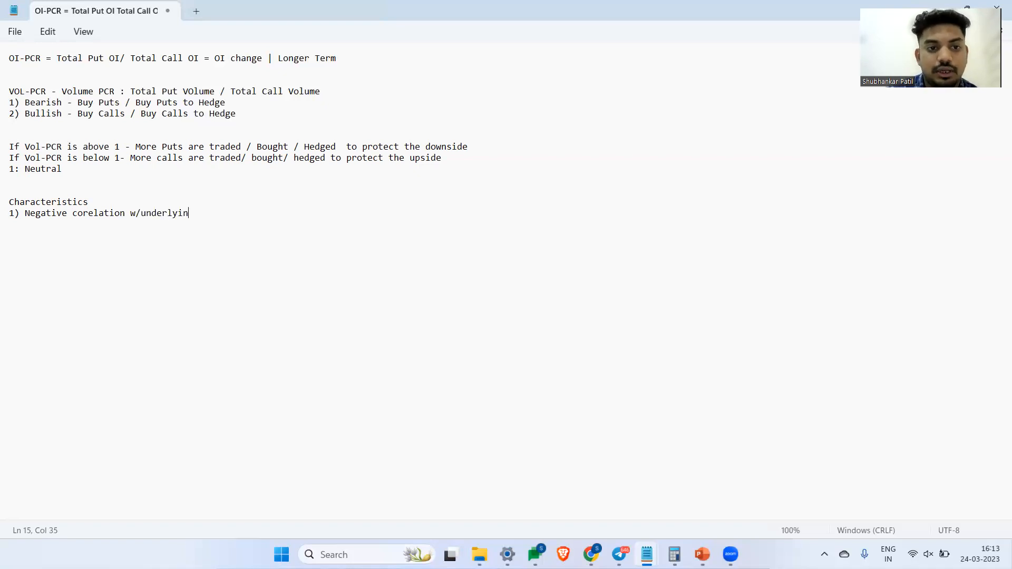
pyautogui.write('g')
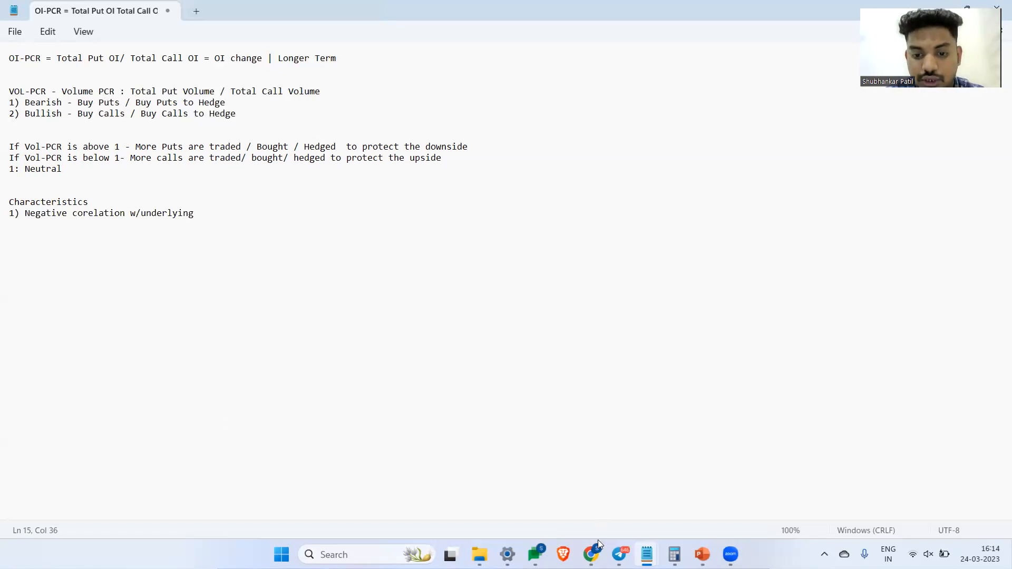
# Switch to Quantsapp and open the NIFTY VOL-PCR chart from the PCR tools.
pyautogui.click(590, 555)
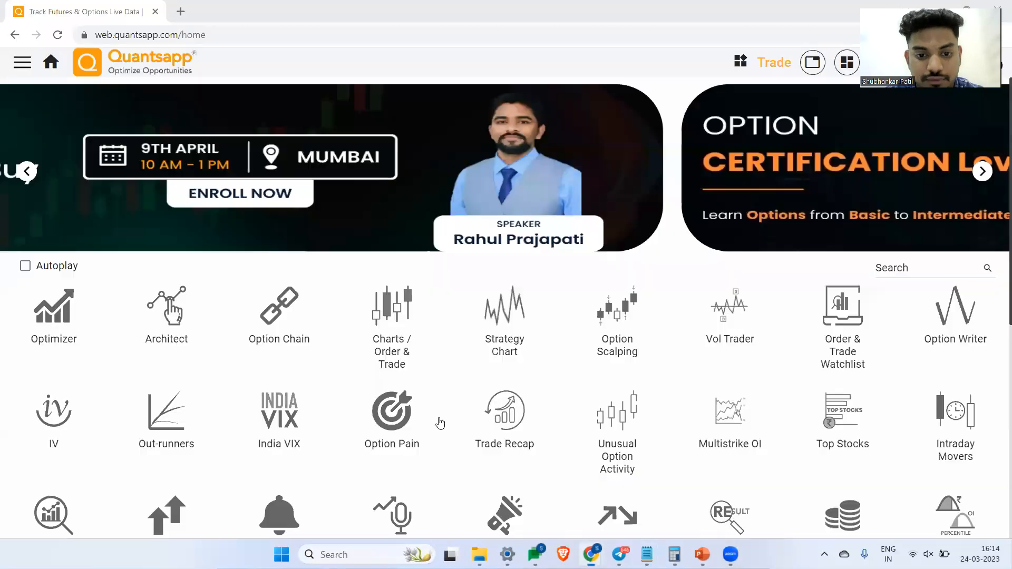
pyautogui.scroll(-3)
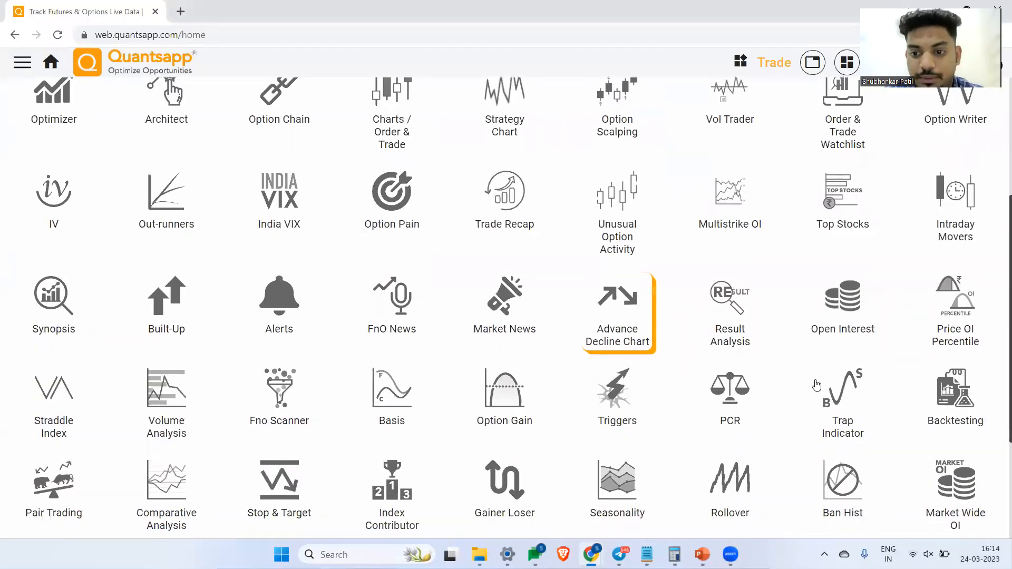
pyautogui.click(729, 388)
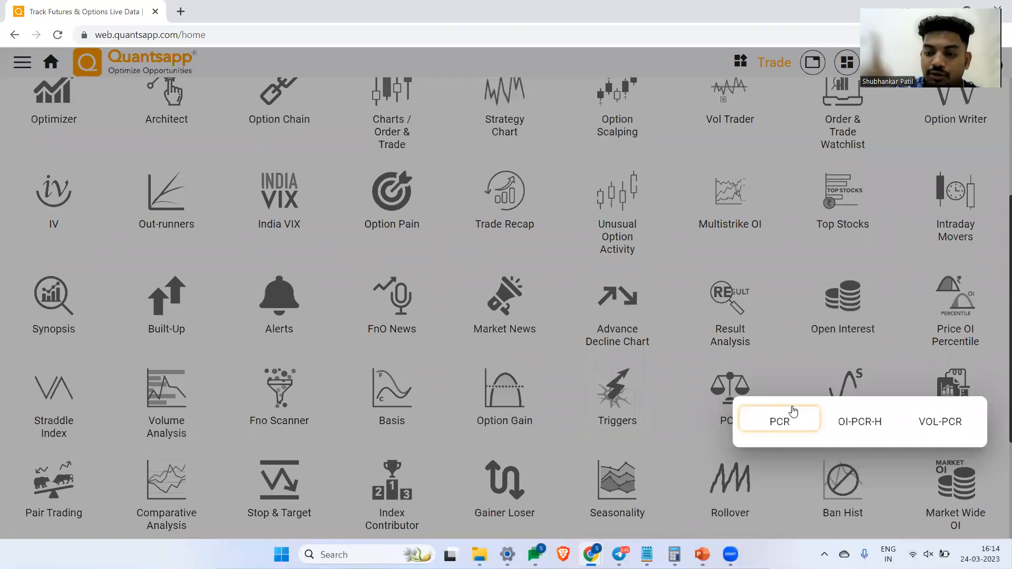
pyautogui.click(940, 421)
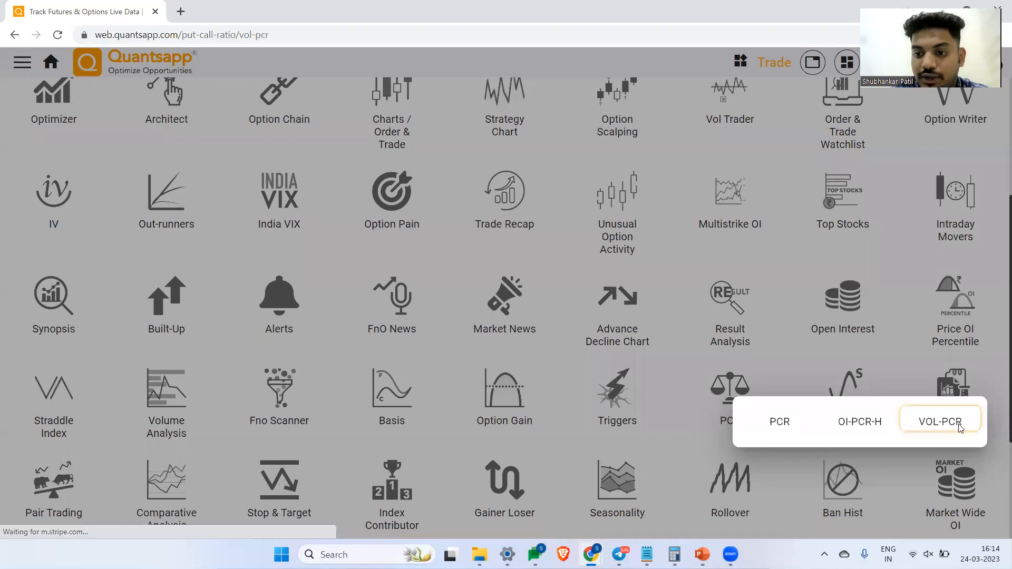
pyautogui.click(939, 421)
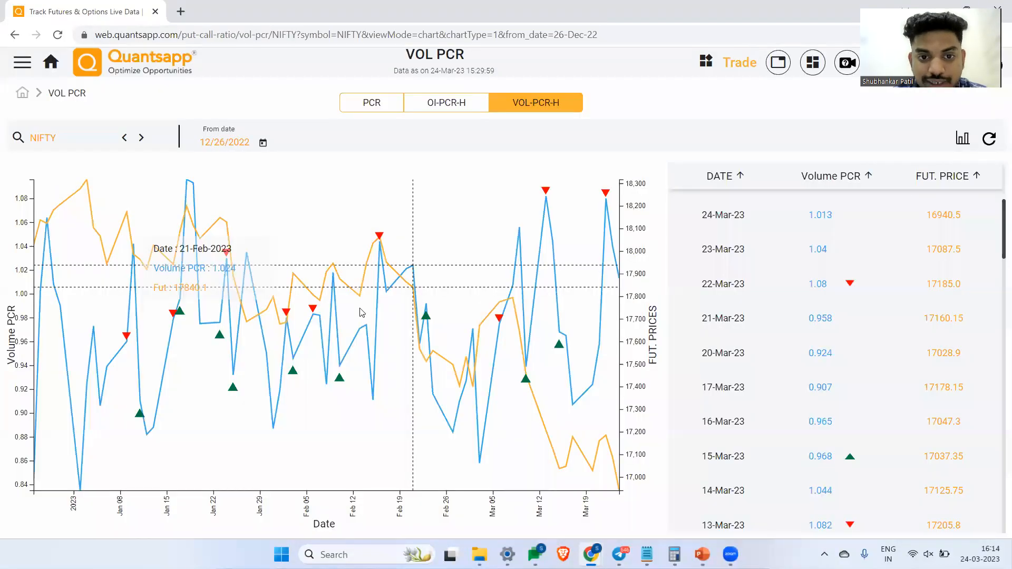
pyautogui.moveTo(571, 227)
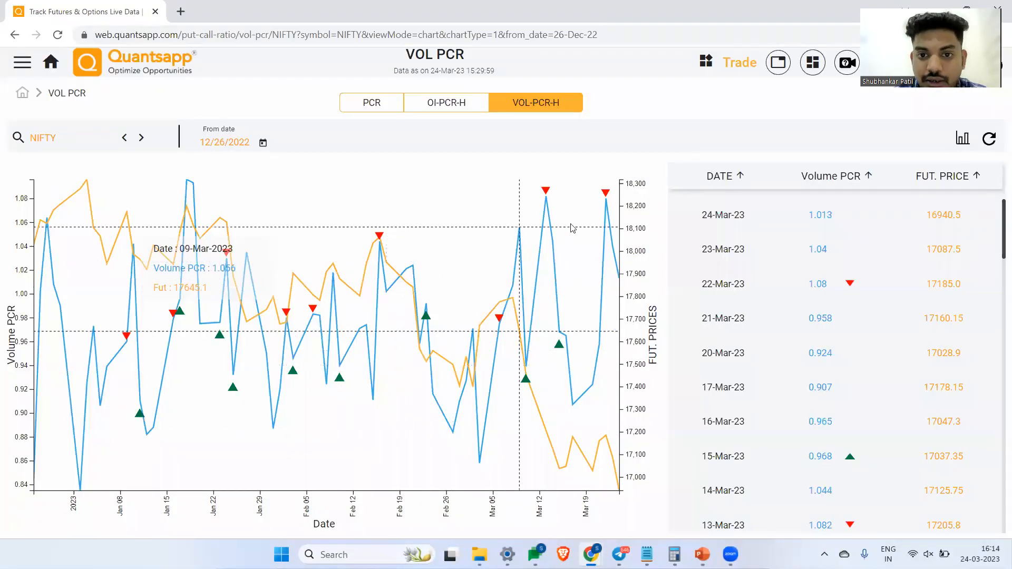
pyautogui.moveTo(346, 295)
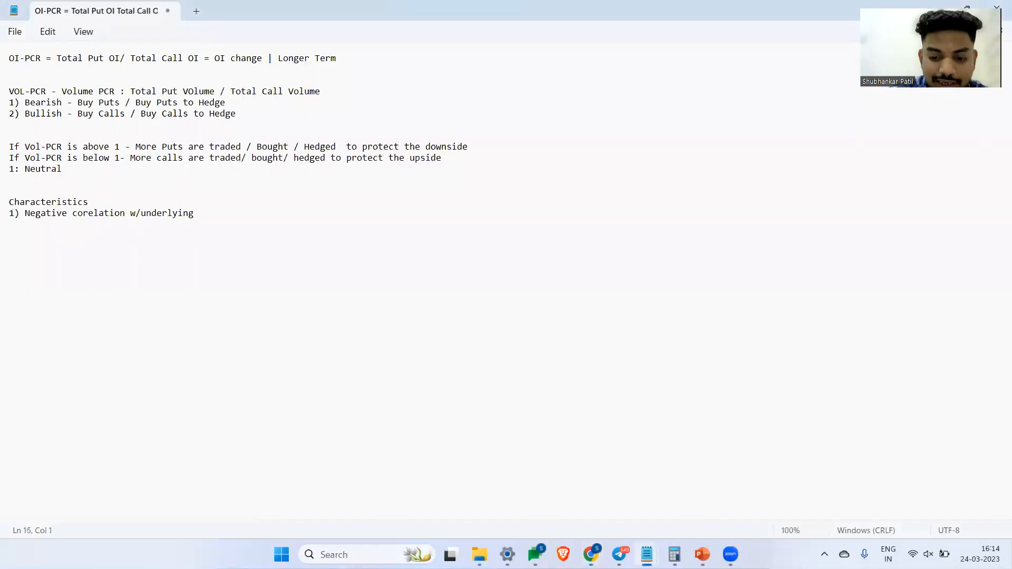
# Write "2) VOL-PCR going Up : Means More Puts are traded/bought/ Hedged : Bearishness".
pyautogui.write('2)')
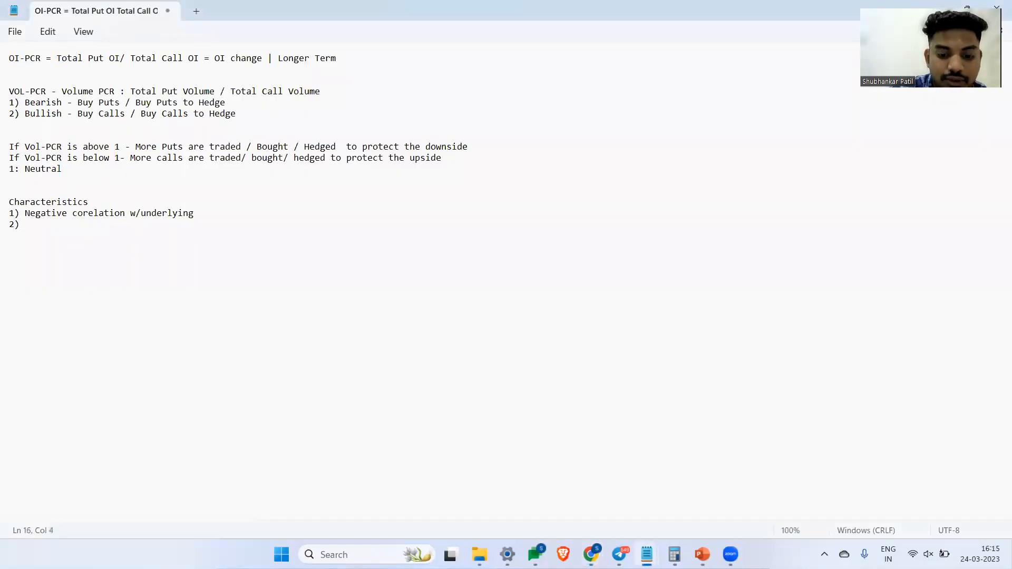
pyautogui.write('I')
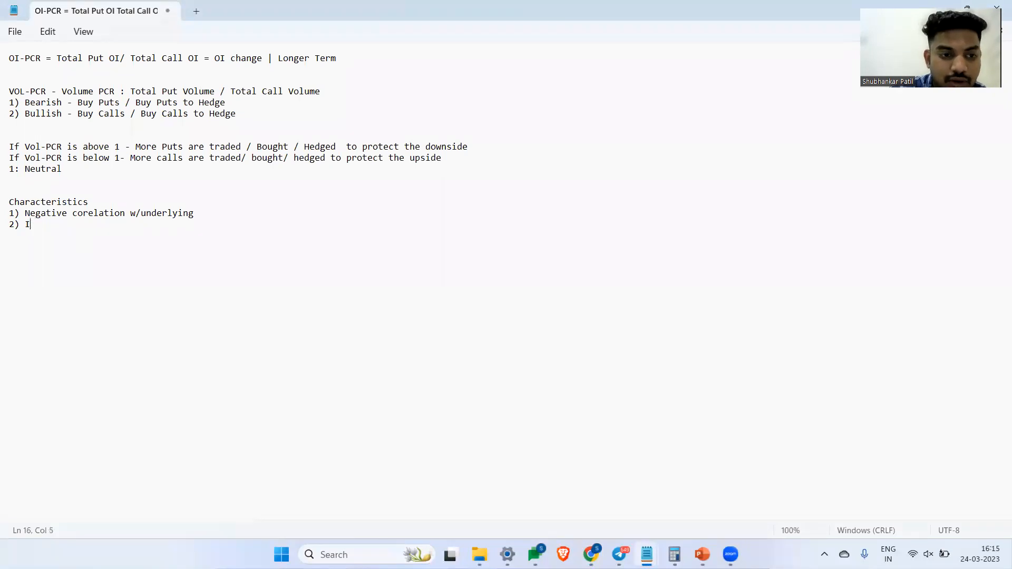
pyautogui.write('VOL_P')
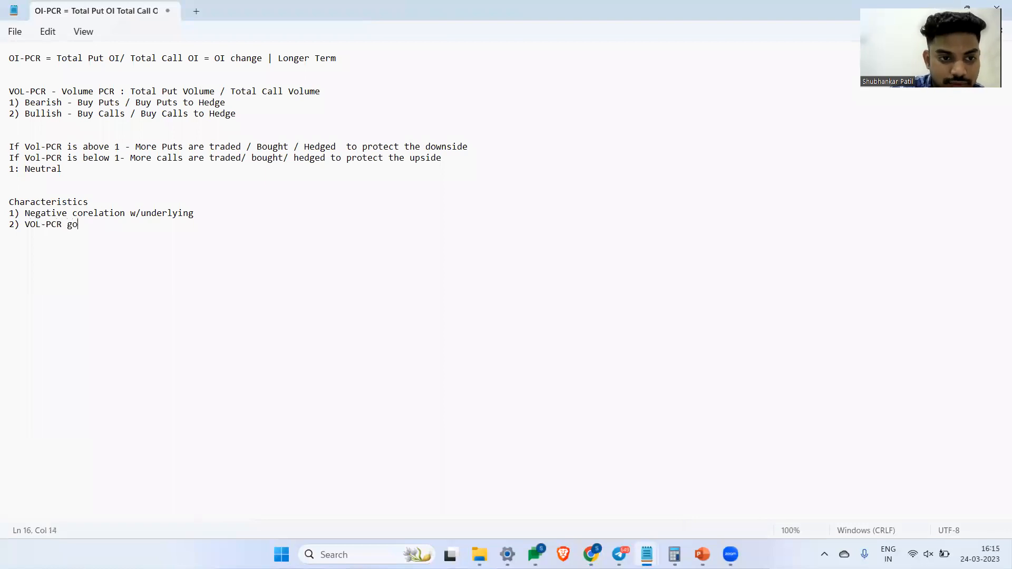
pyautogui.write('ing Up :')
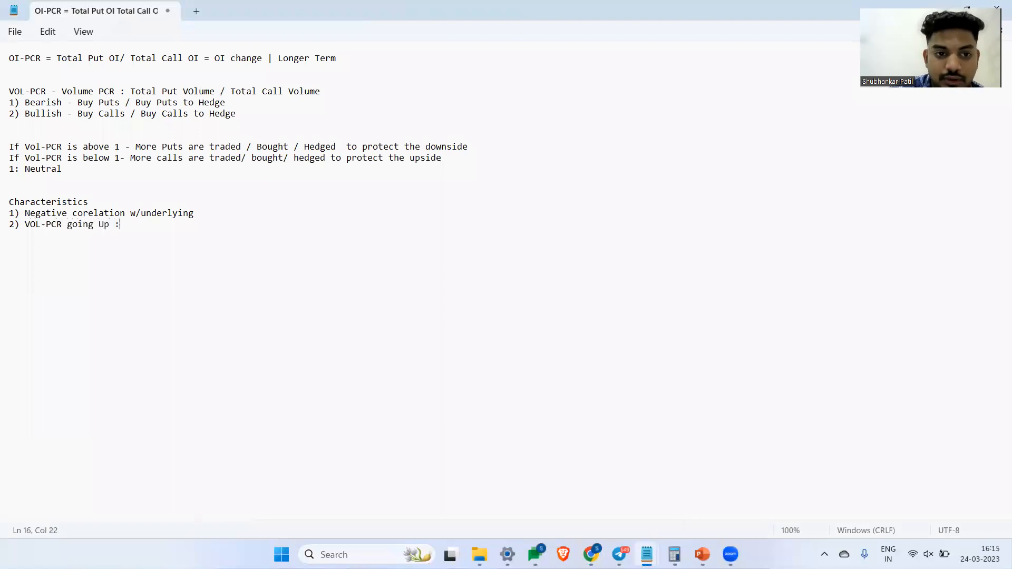
pyautogui.write('Means')
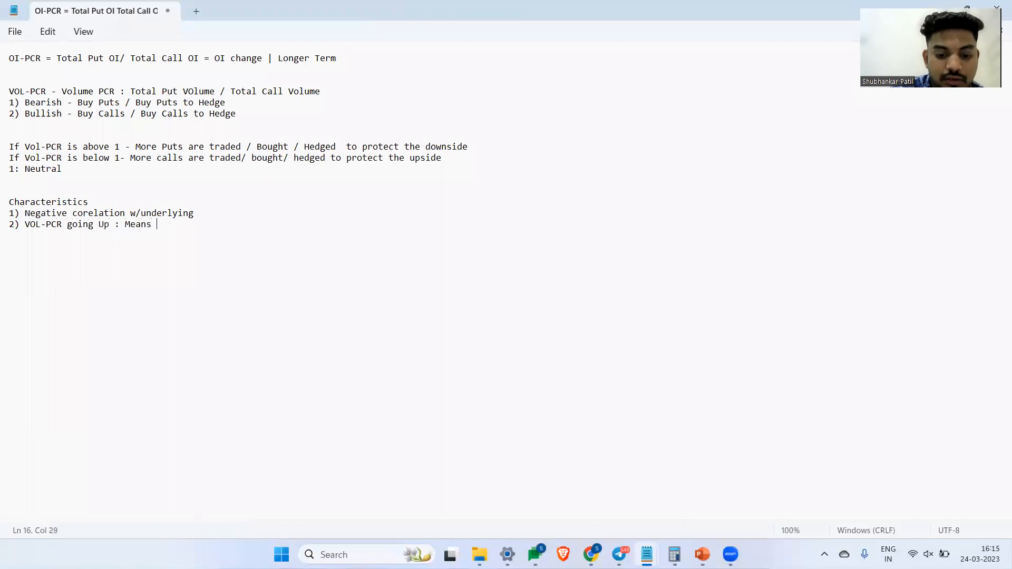
pyautogui.write('More')
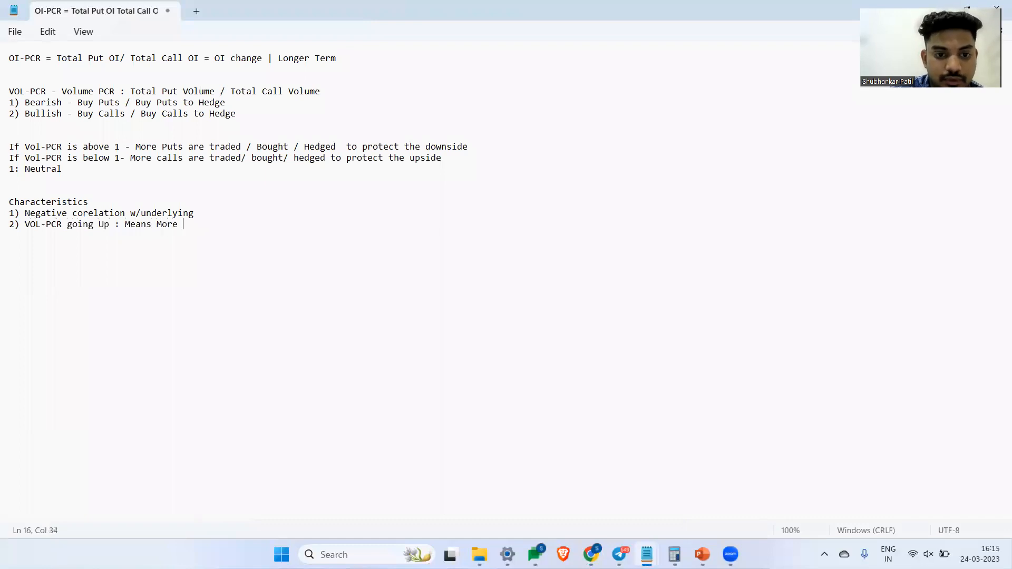
pyautogui.write('Puts are trade')
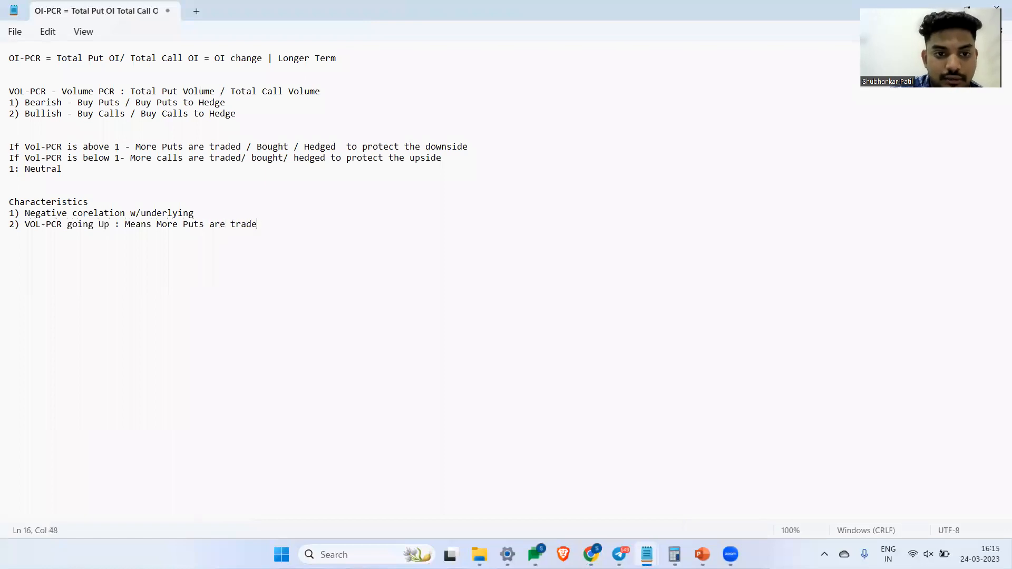
pyautogui.write('d/boug')
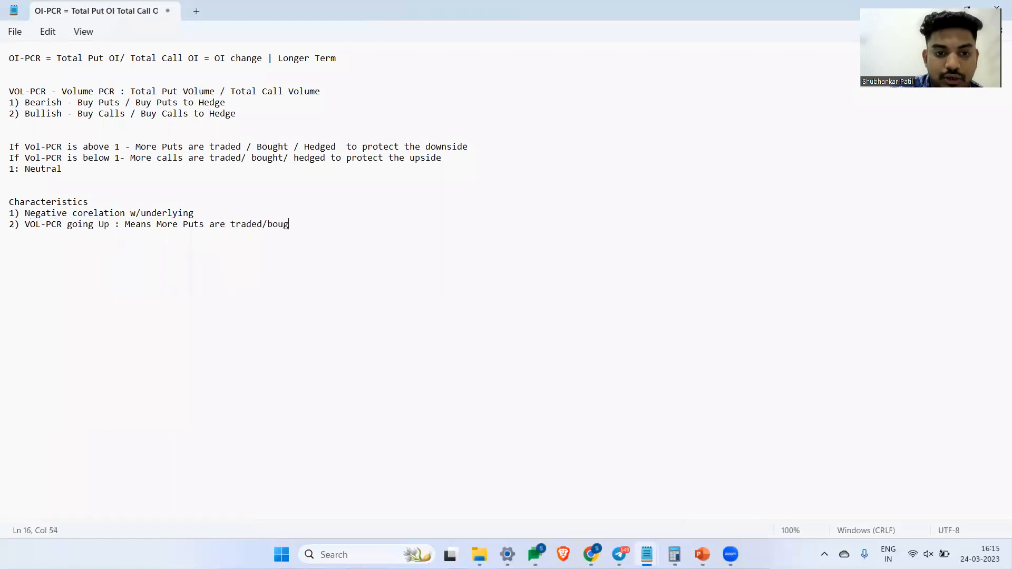
pyautogui.write('ht/ Hedged for the')
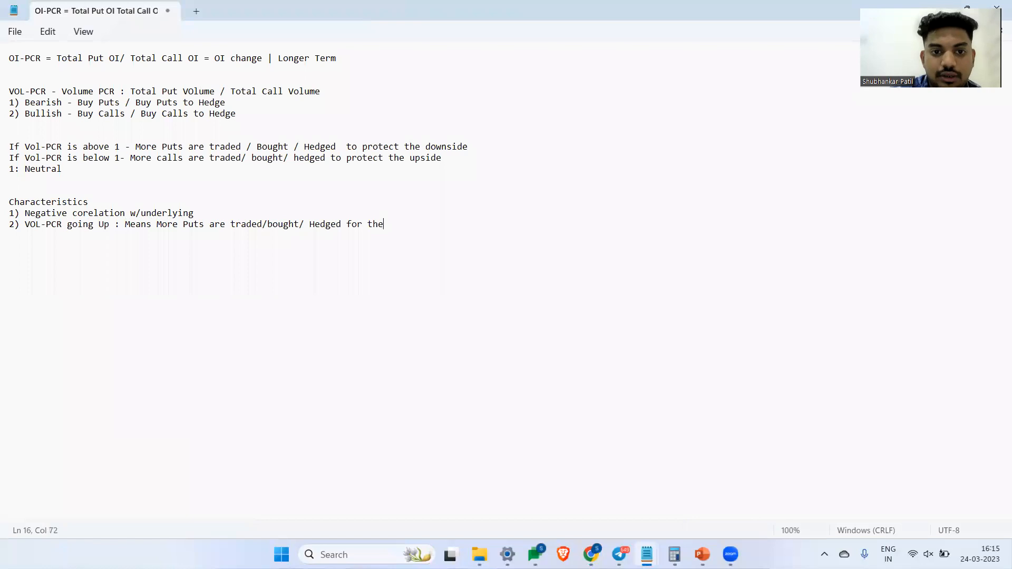
pyautogui.press('Backspace')
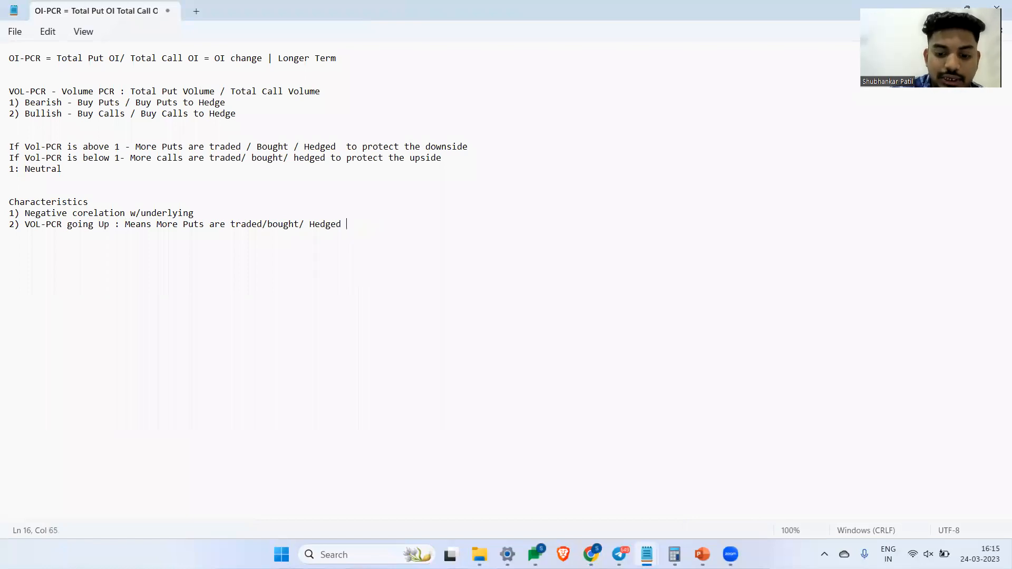
pyautogui.write(': Bear')
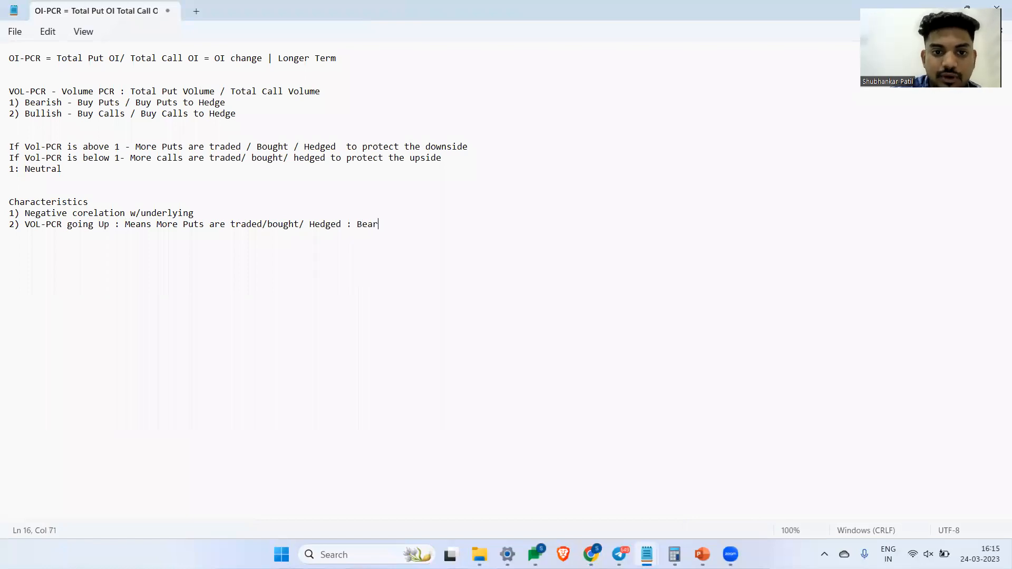
pyautogui.write('ishness')
pyautogui.write('3)')
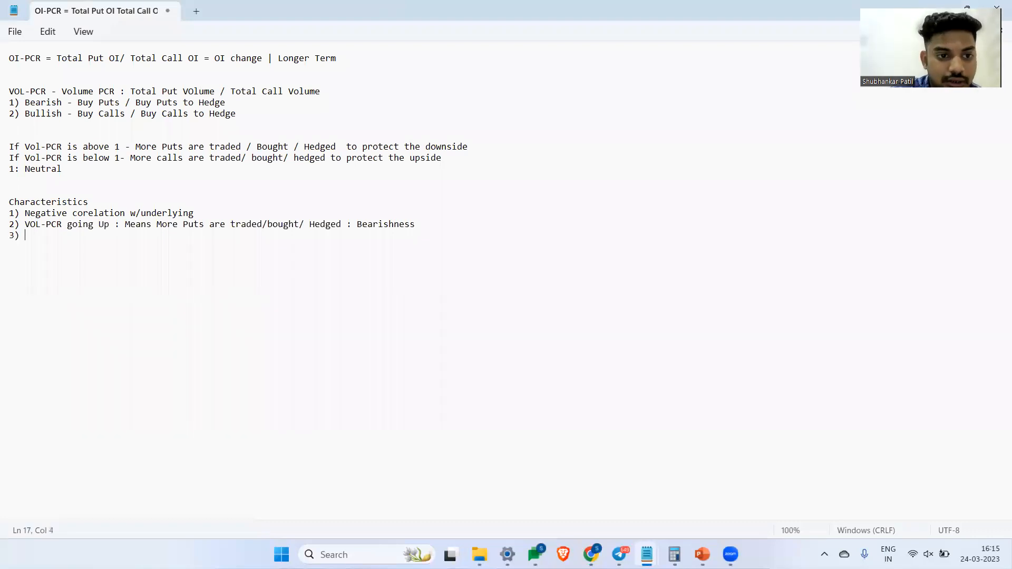
# Write "3) VOL-PCR going down: Means more Calls are traded/ bought / hedged: Bullishness".
pyautogui.write('VOL-PCR going')
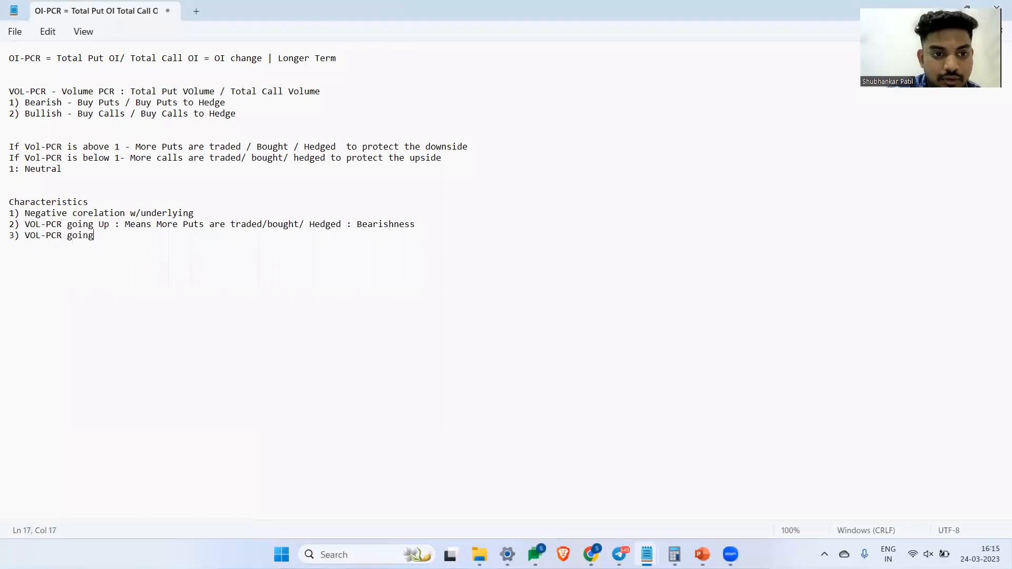
pyautogui.write('down:')
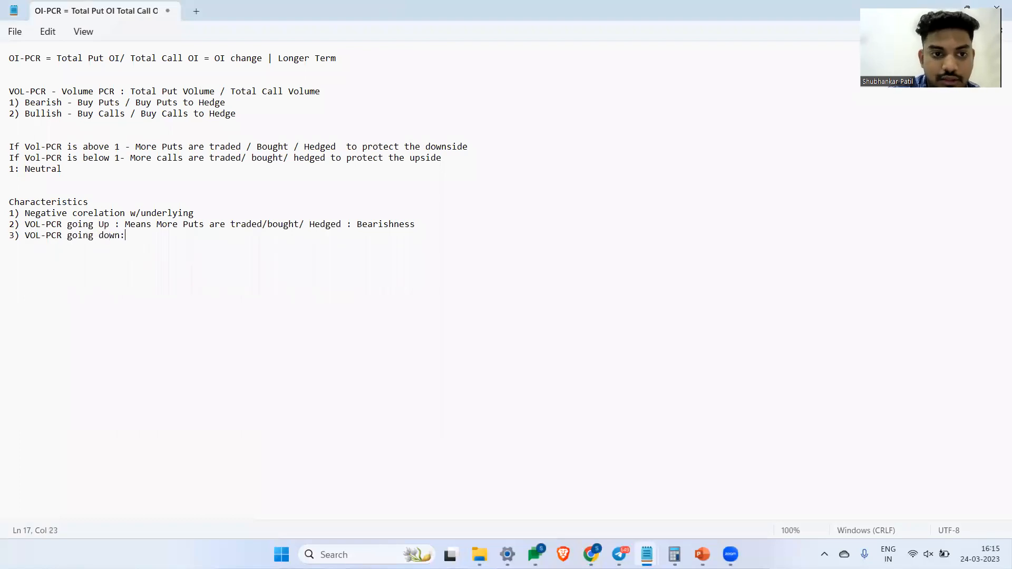
pyautogui.write('Mean')
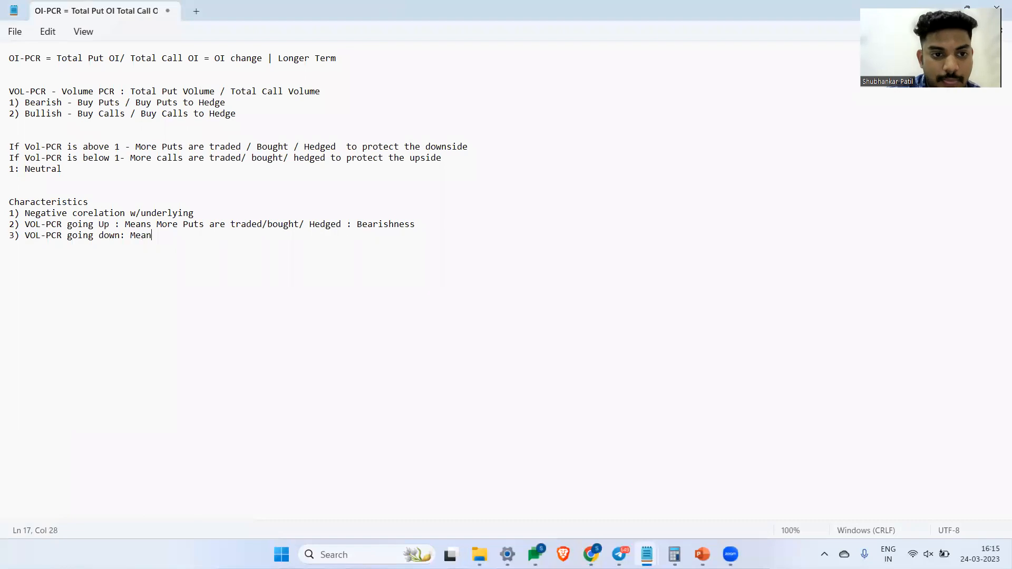
pyautogui.write('s')
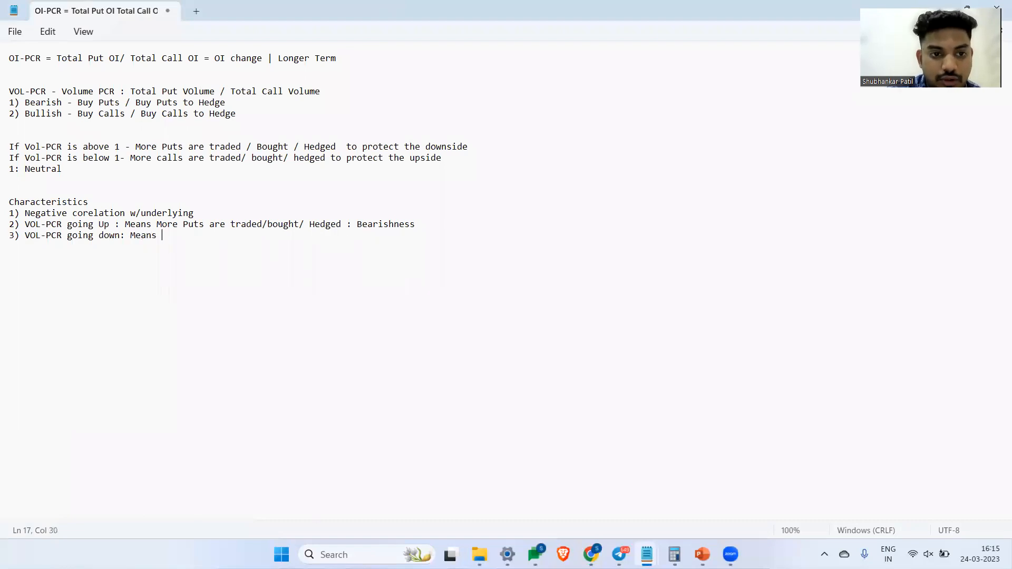
pyautogui.write('more Calls are traded/ bought / h')
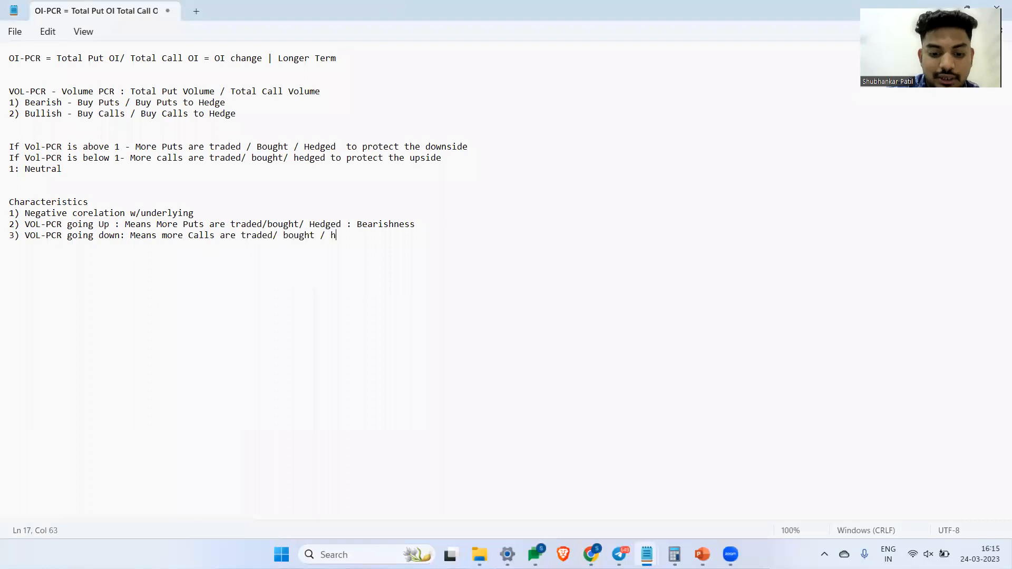
pyautogui.write('edged:')
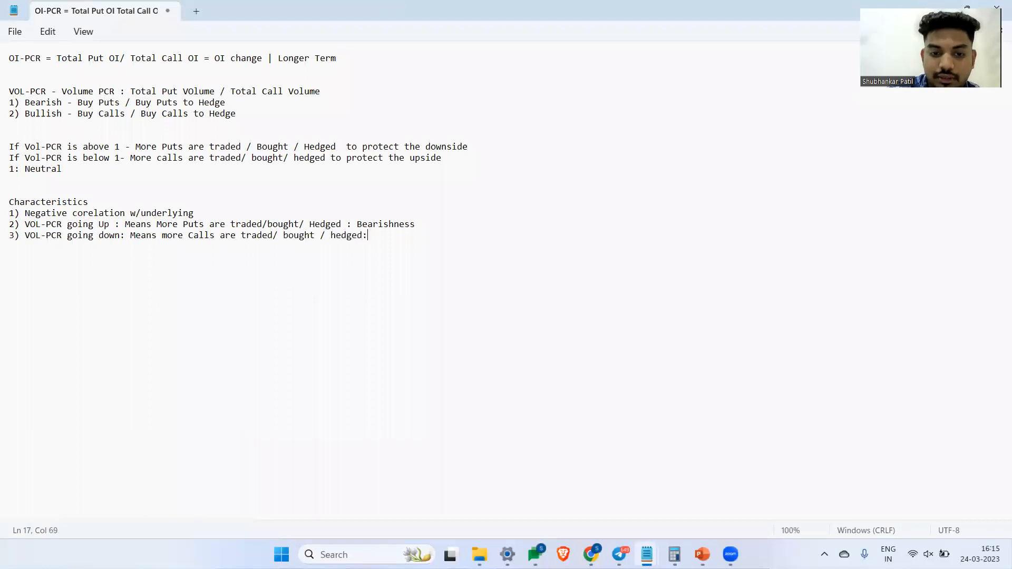
pyautogui.write('Bullishness')
pyautogui.write('4)')
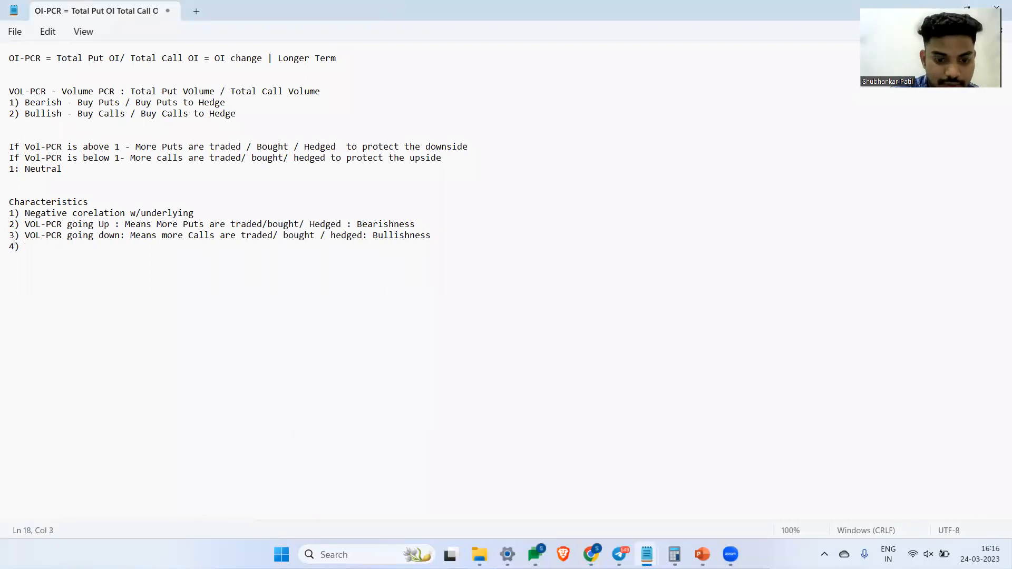
# Write "Mean Reverting" as characteristic 4.
pyautogui.write('Mean Rev')
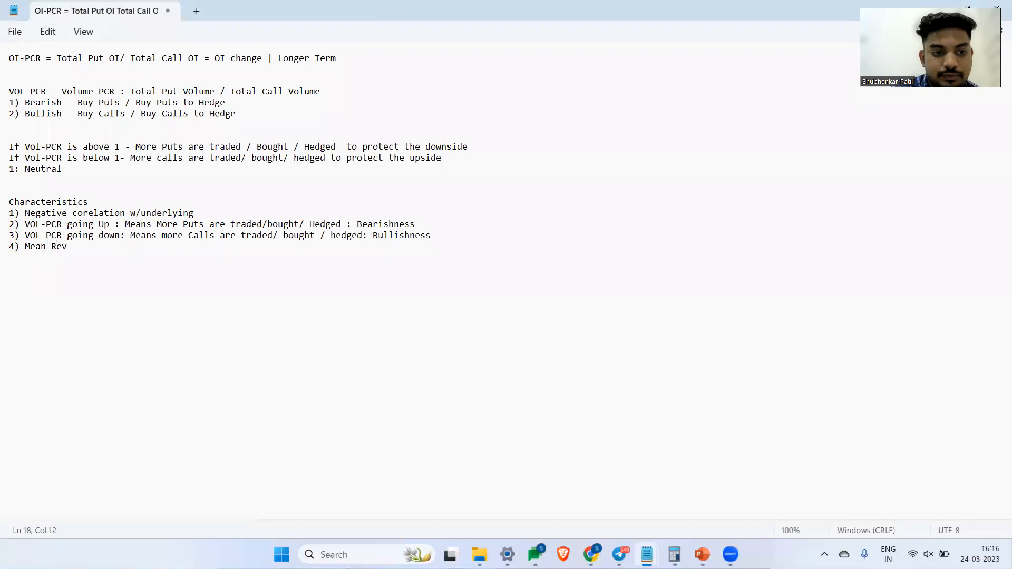
pyautogui.write('erting')
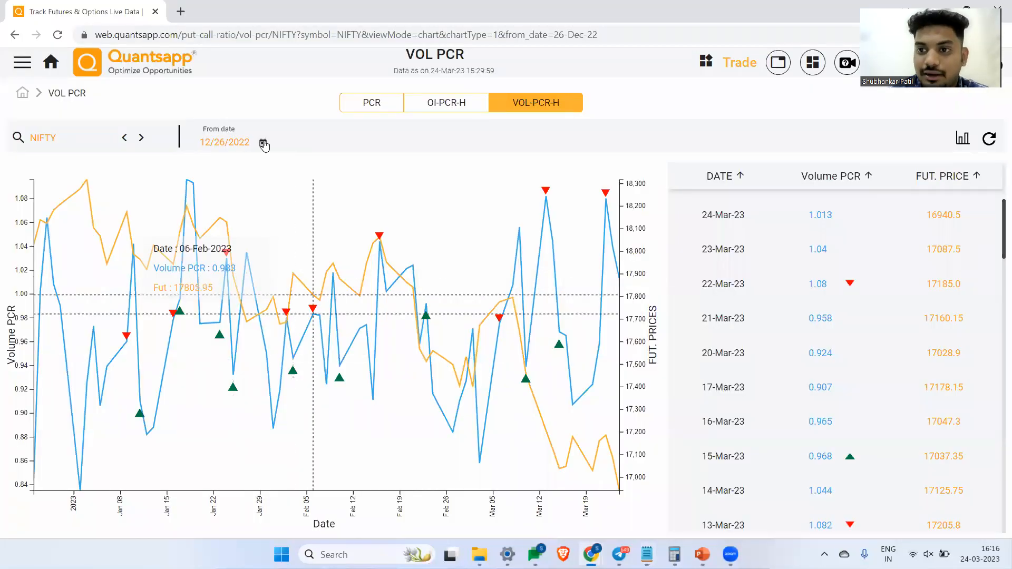
# Set the VOL PCR chart's From date to 3 February 2021 via the calendar picker.
pyautogui.click(263, 142)
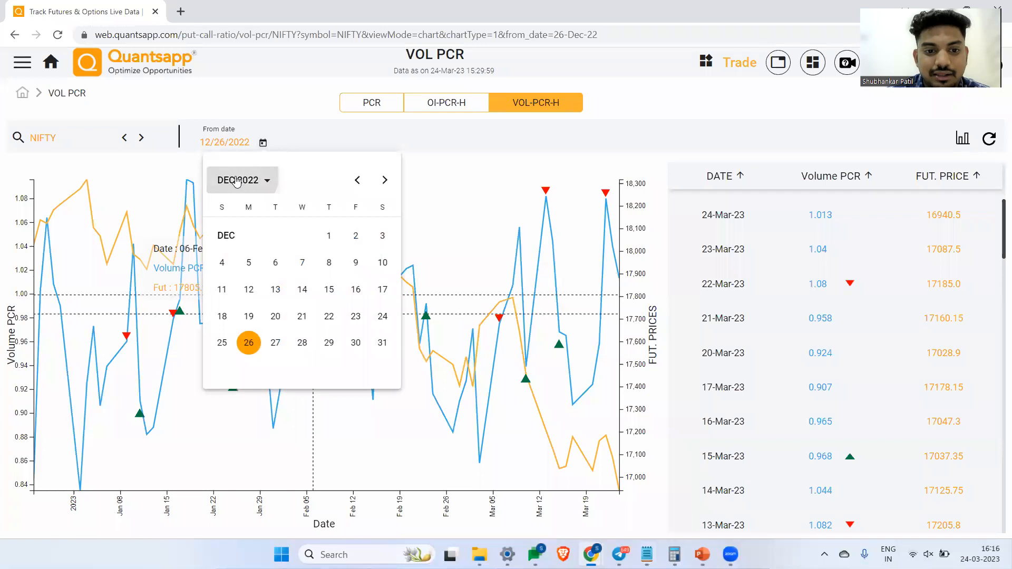
pyautogui.click(239, 181)
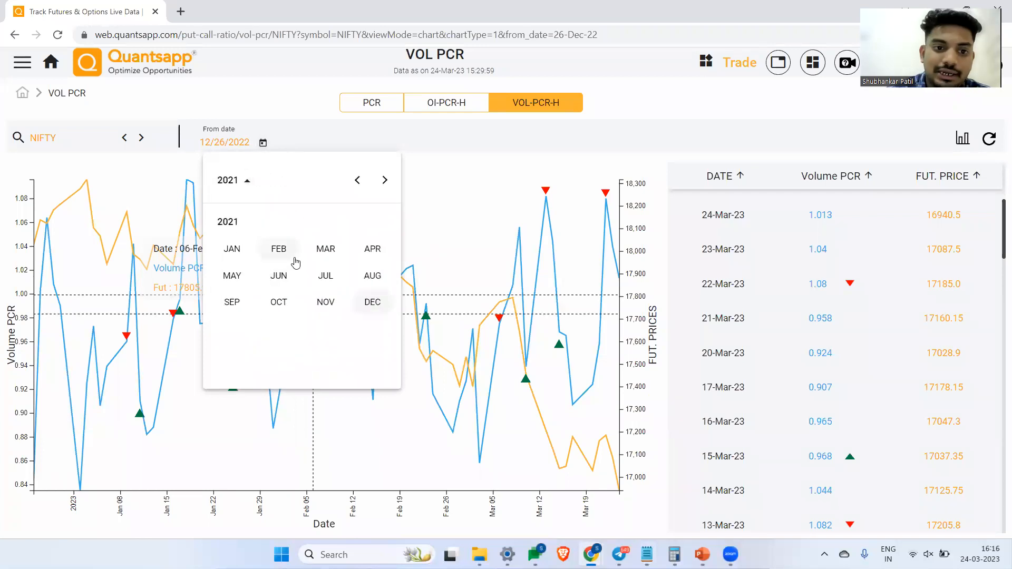
pyautogui.click(278, 249)
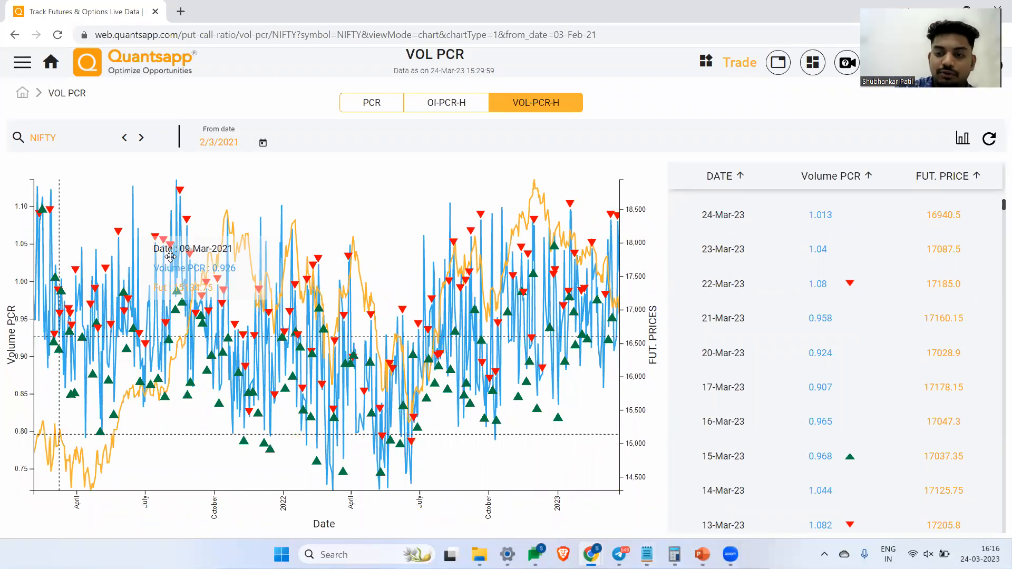
pyautogui.moveTo(276, 296)
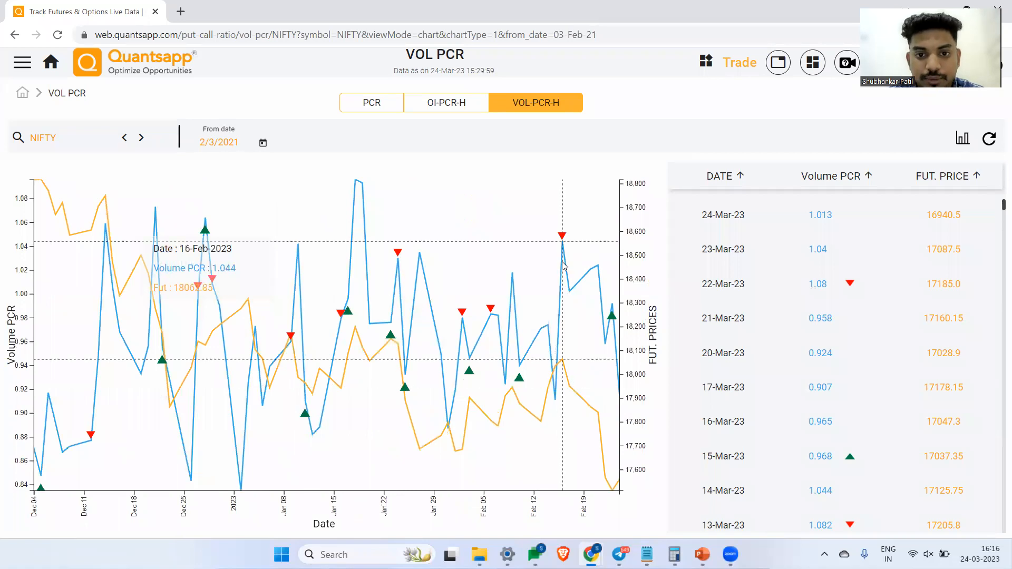
pyautogui.moveTo(563, 257)
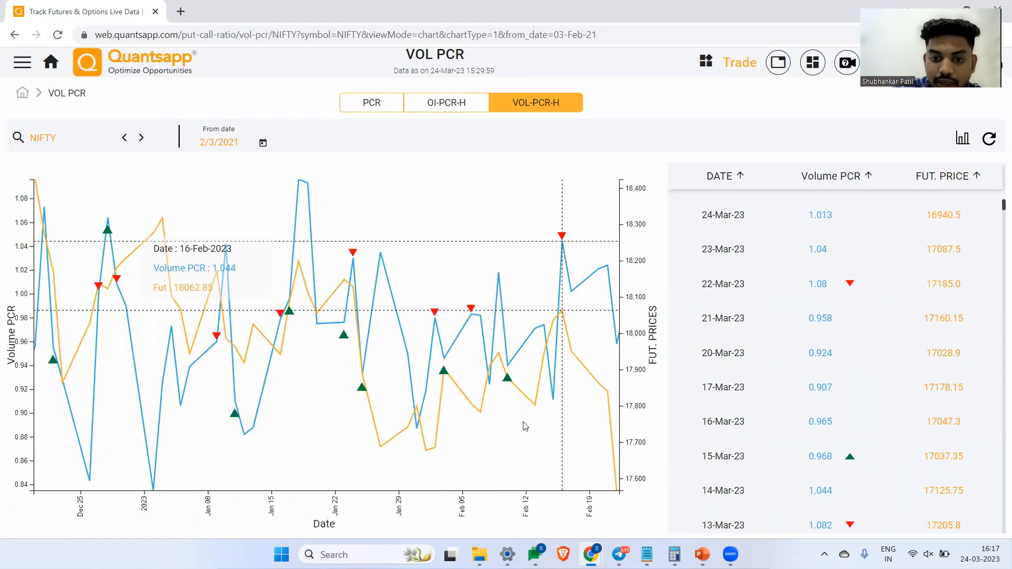
pyautogui.moveTo(569, 372)
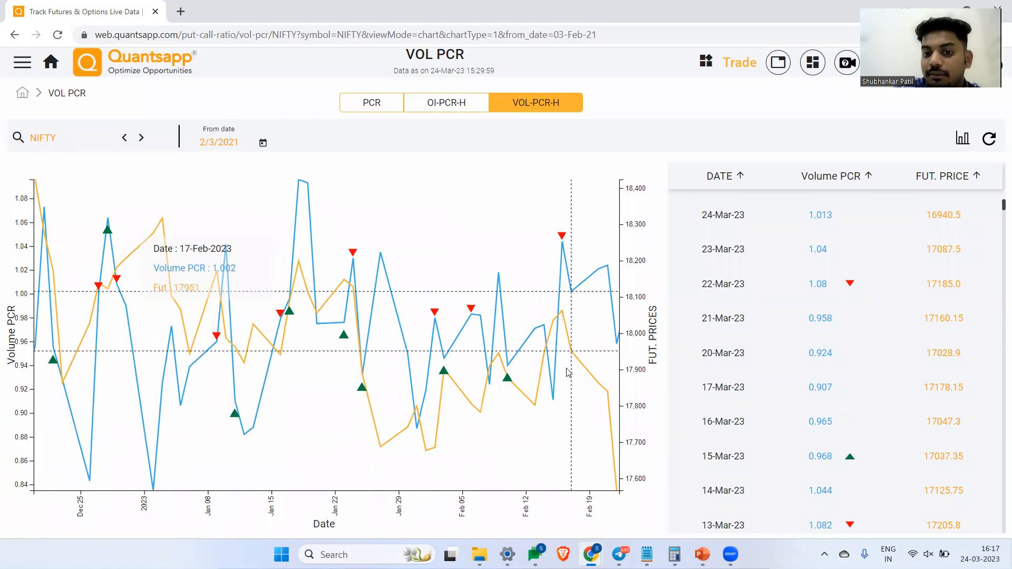
pyautogui.moveTo(553, 380)
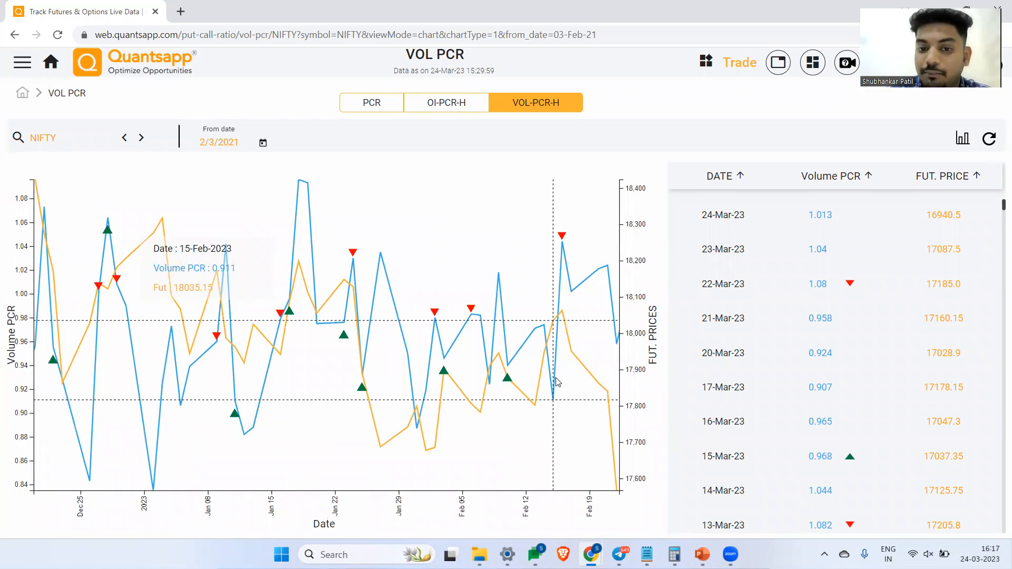
pyautogui.moveTo(570, 390)
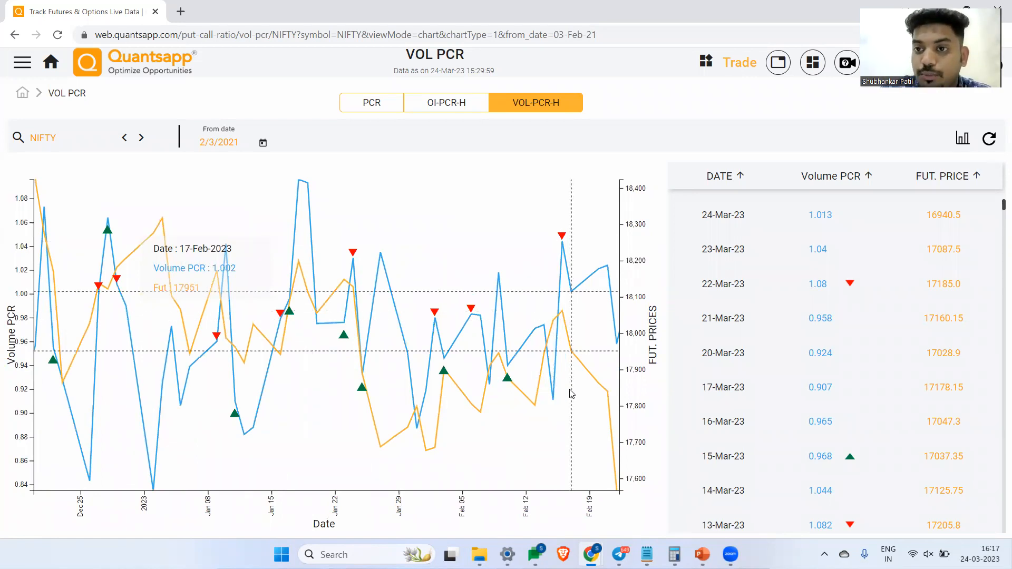
pyautogui.moveTo(581, 407)
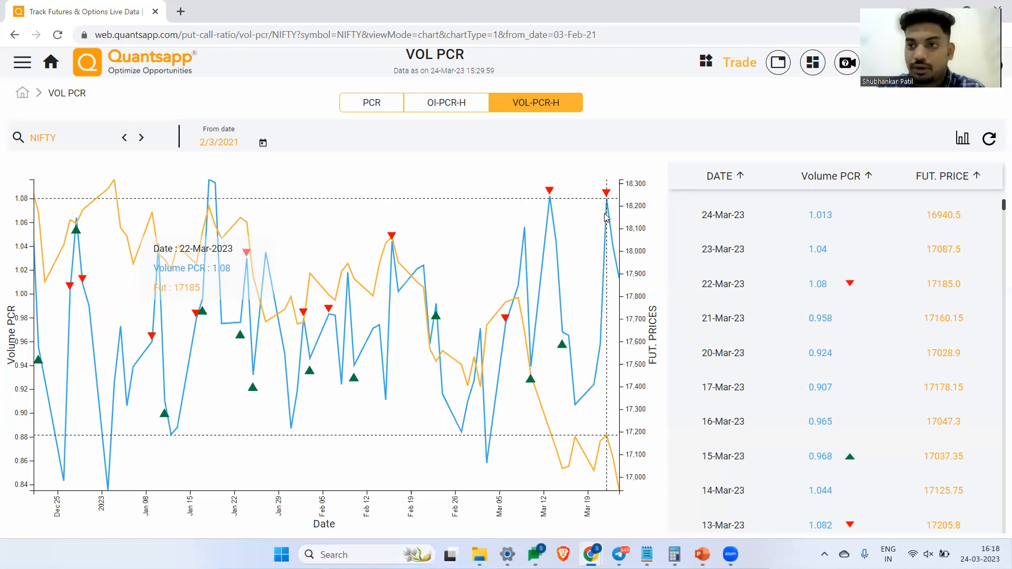
pyautogui.moveTo(607, 210)
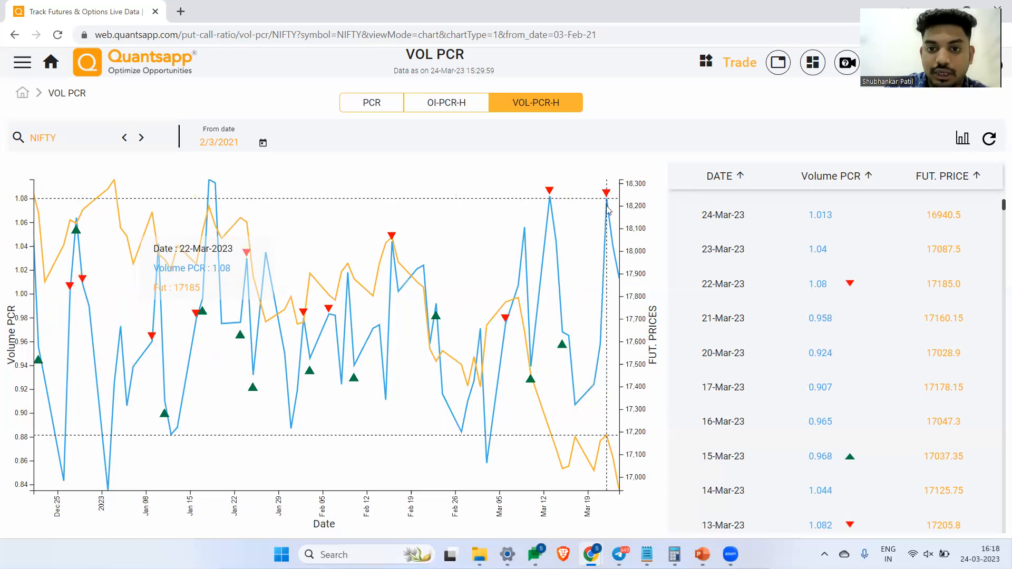
pyautogui.moveTo(605, 222)
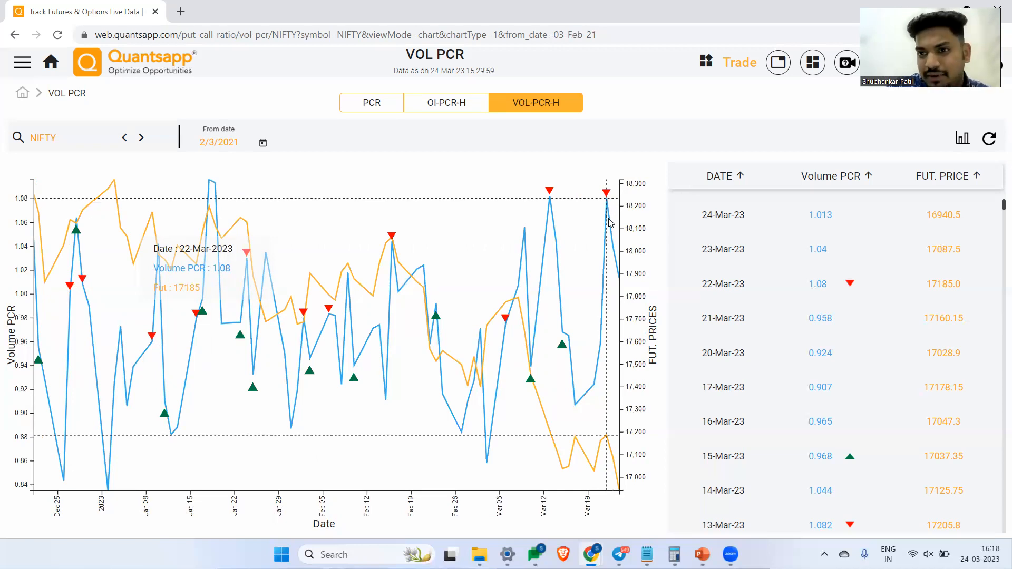
pyautogui.moveTo(625, 464)
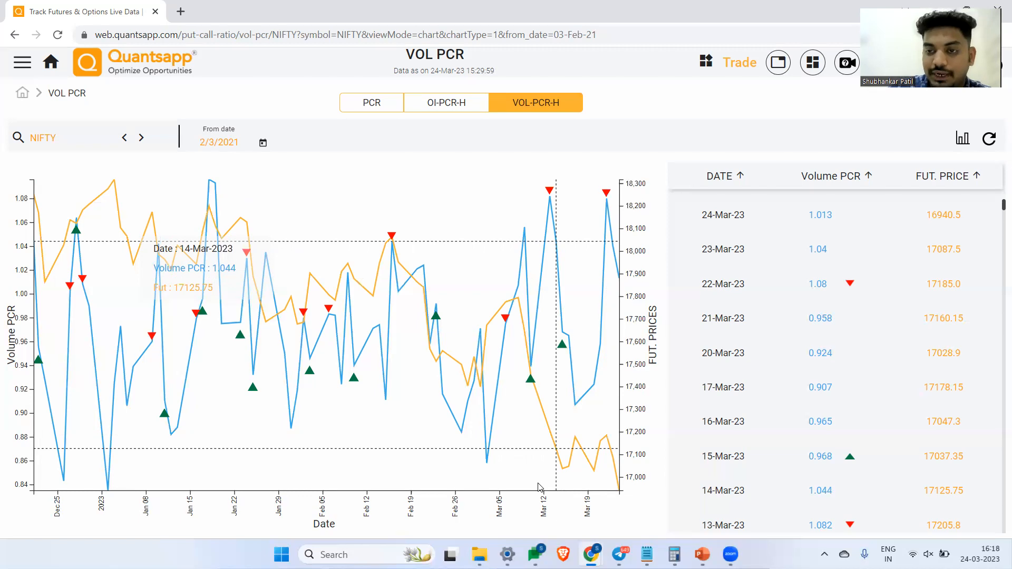
pyautogui.moveTo(599, 304)
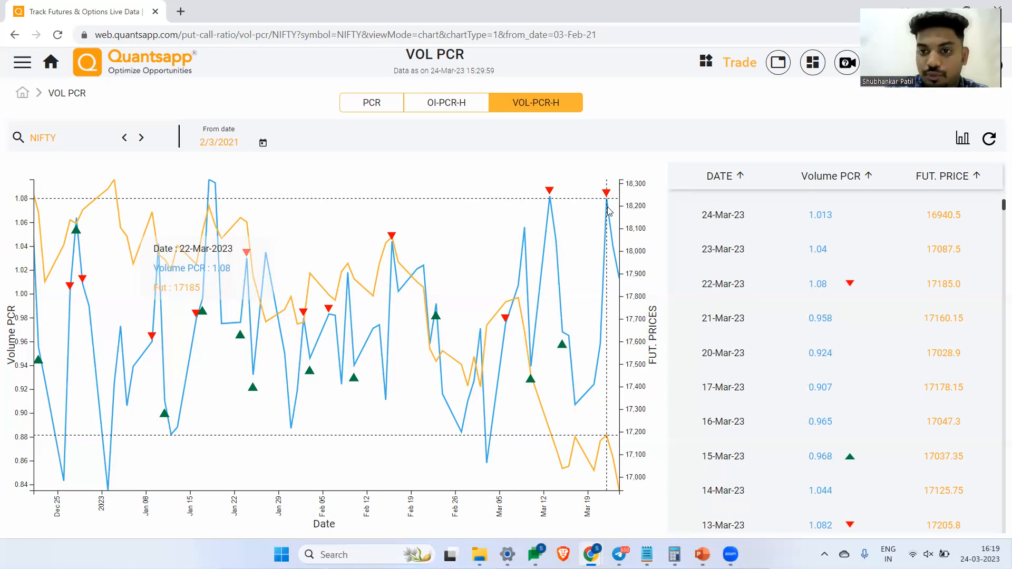
pyautogui.moveTo(387, 289)
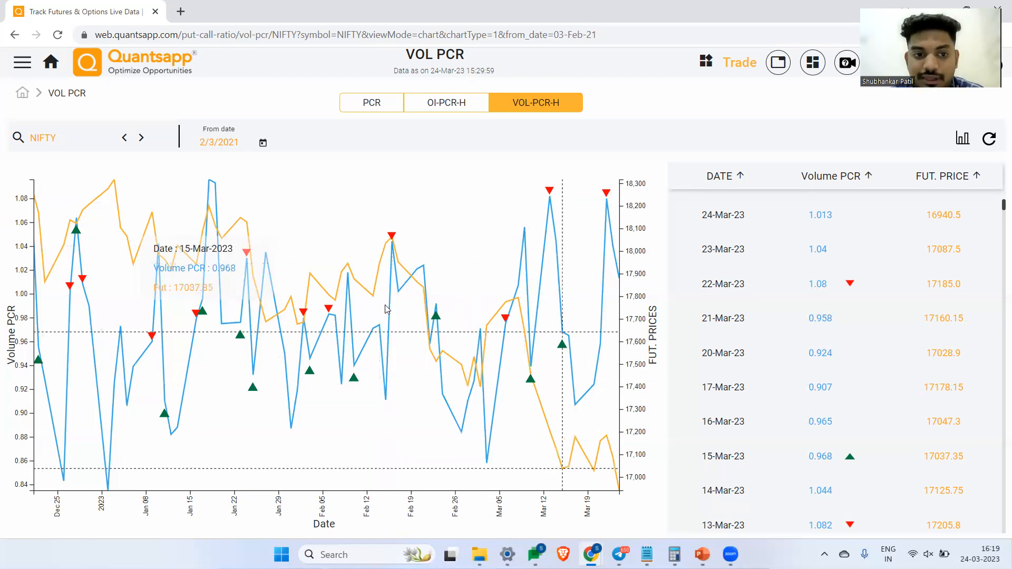
pyautogui.moveTo(550, 215)
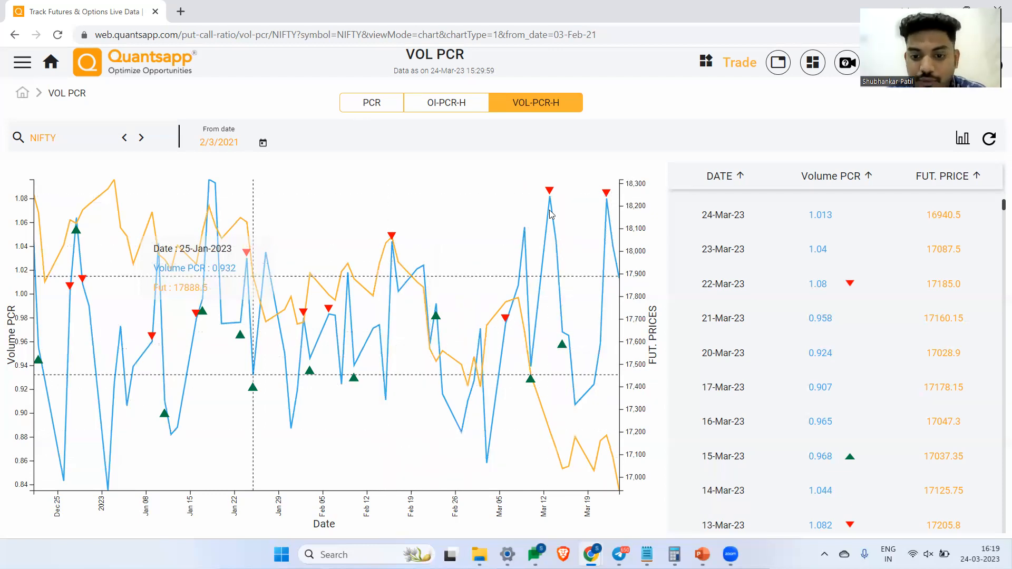